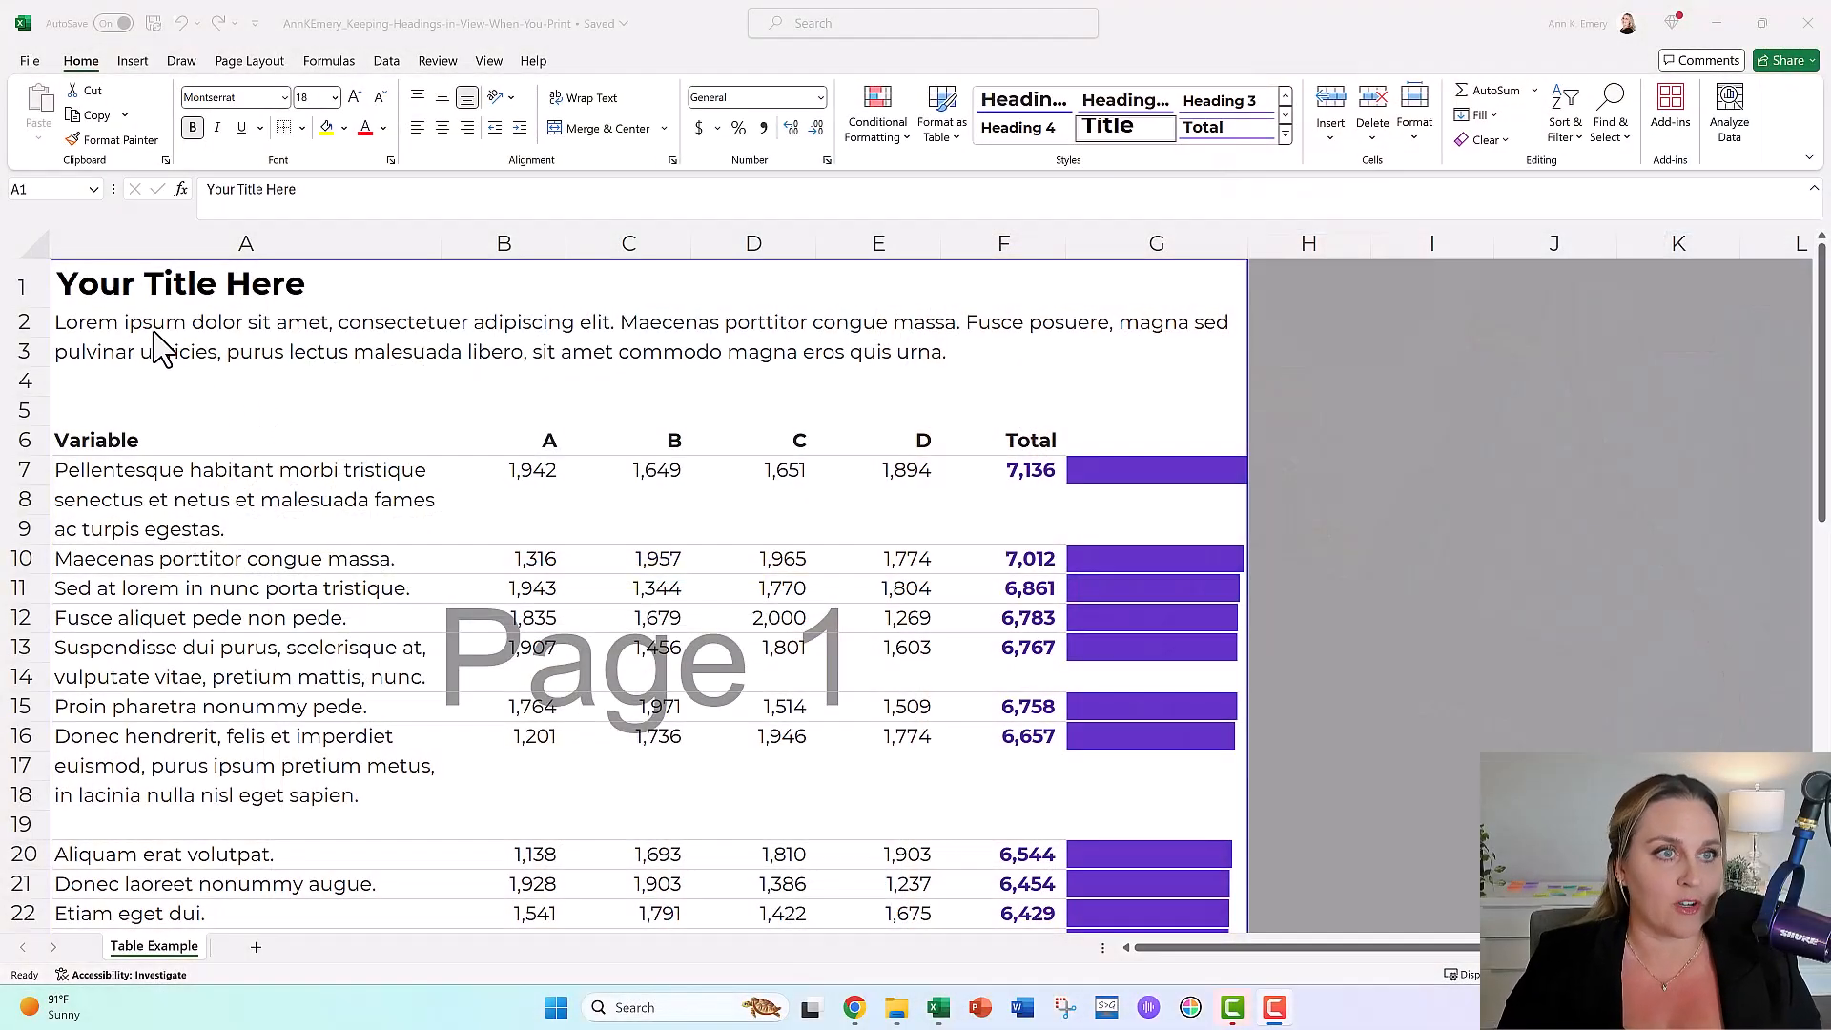
# Preview the printout and see that page 2 lacks the column headers
pyautogui.scroll(-3)
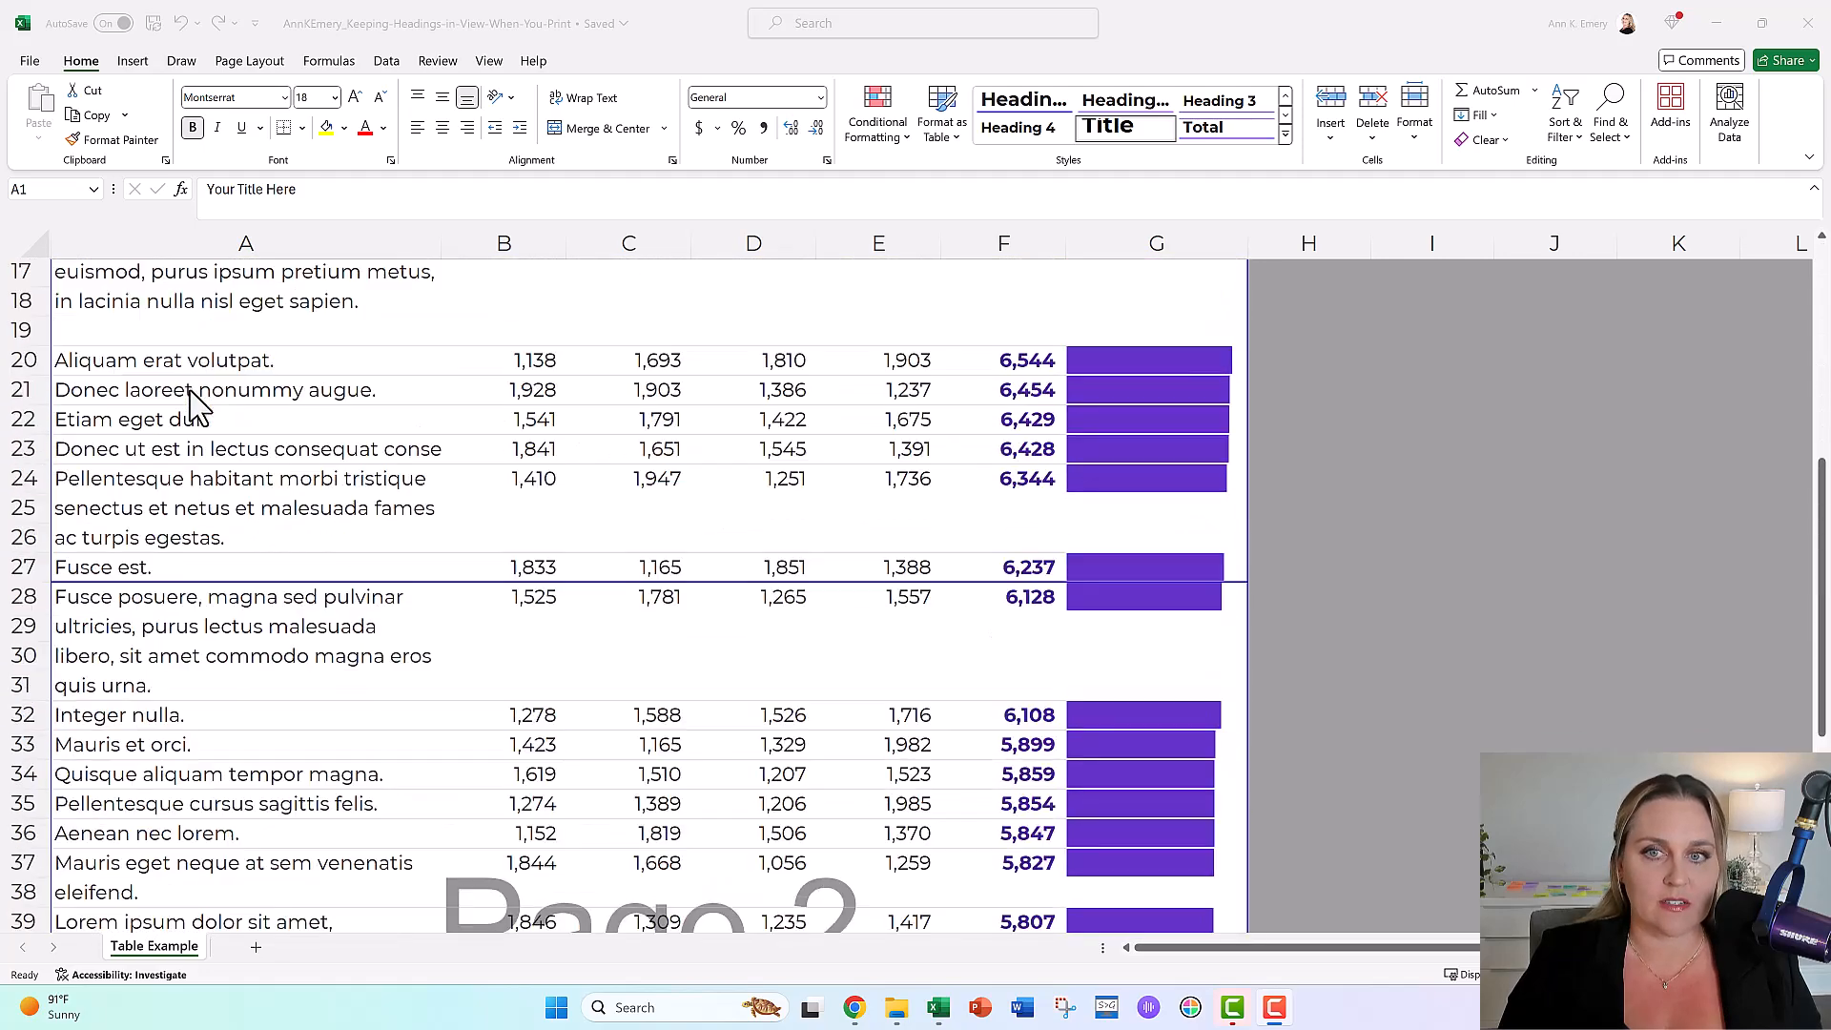
pyautogui.scroll(3)
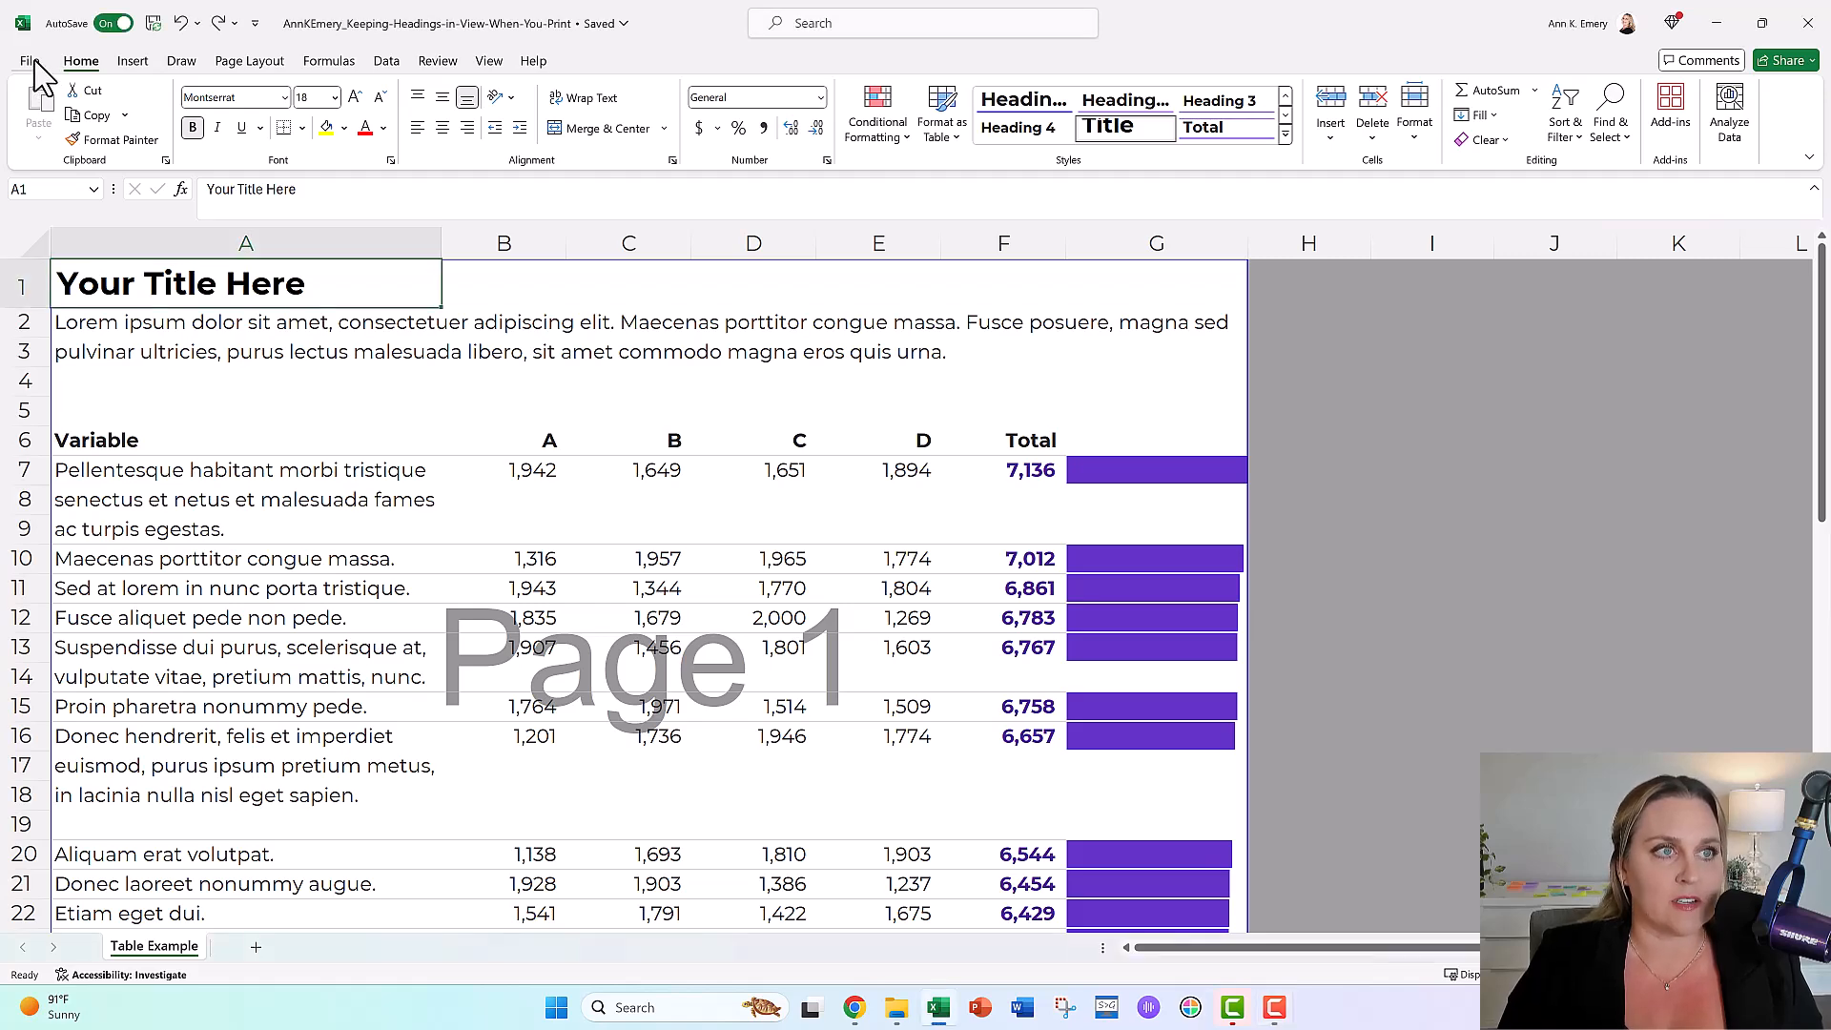
pyautogui.click(25, 61)
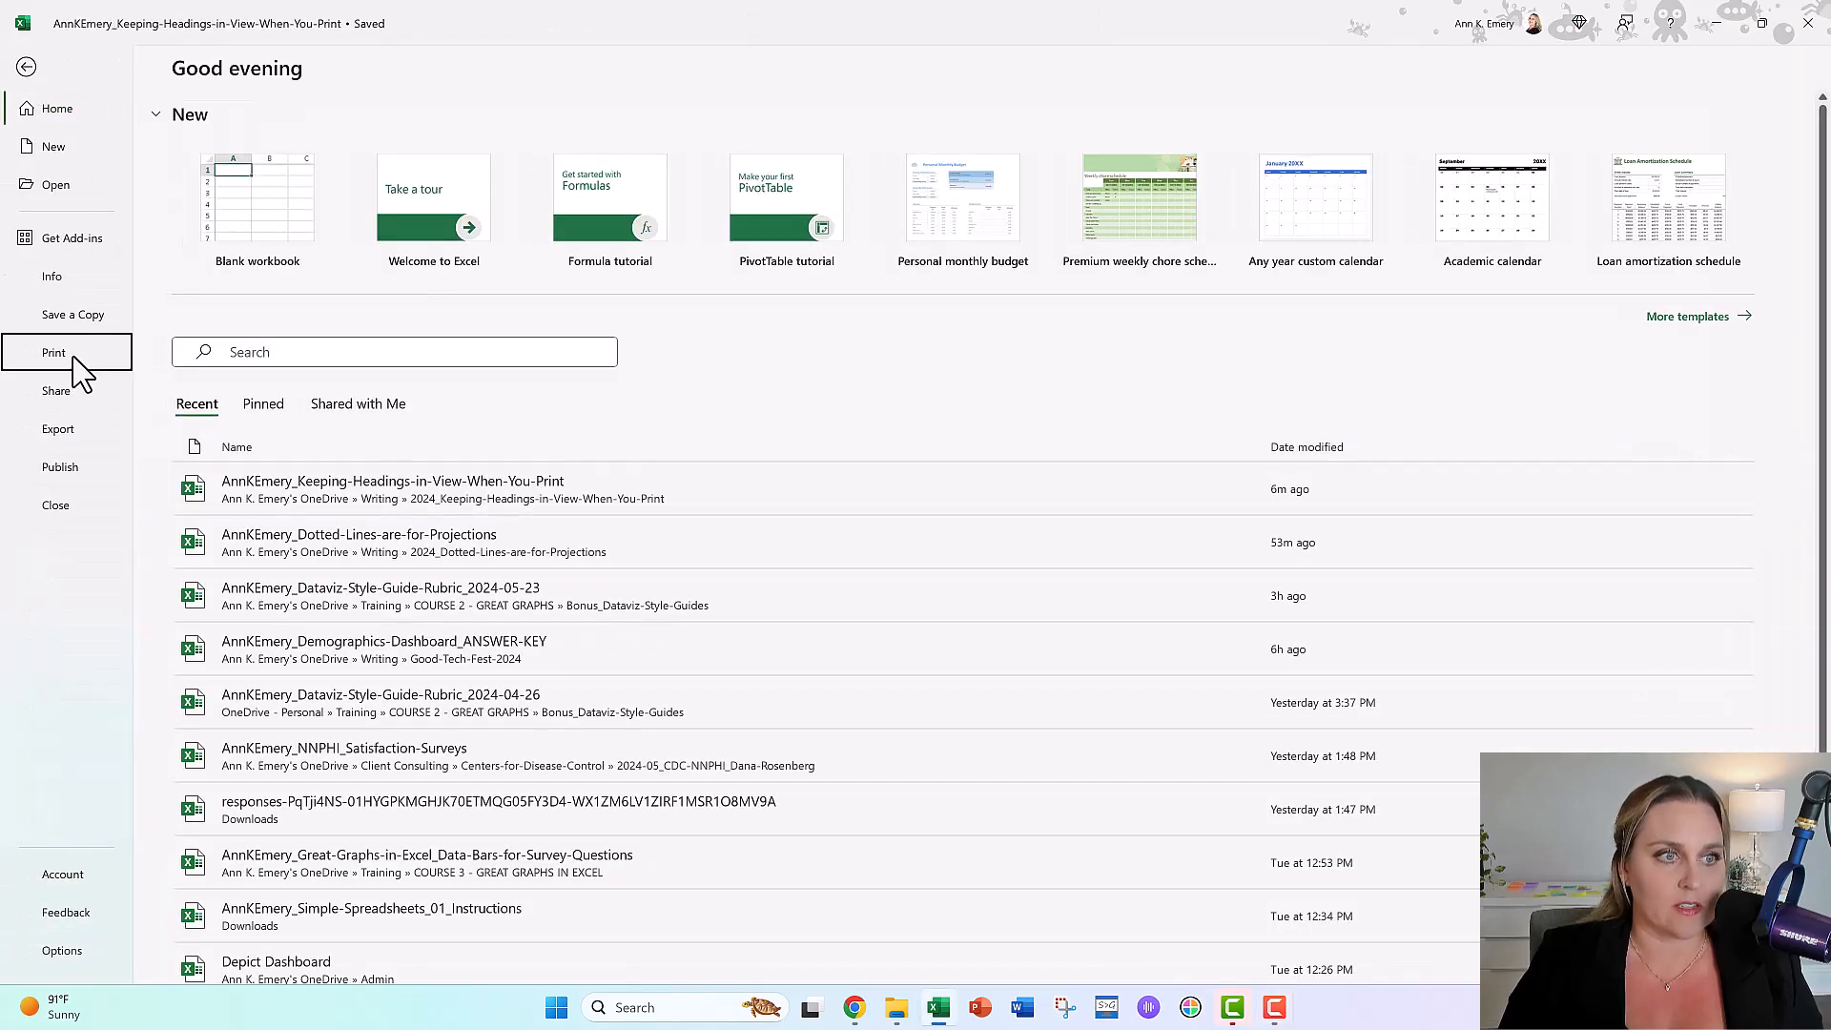
pyautogui.click(54, 353)
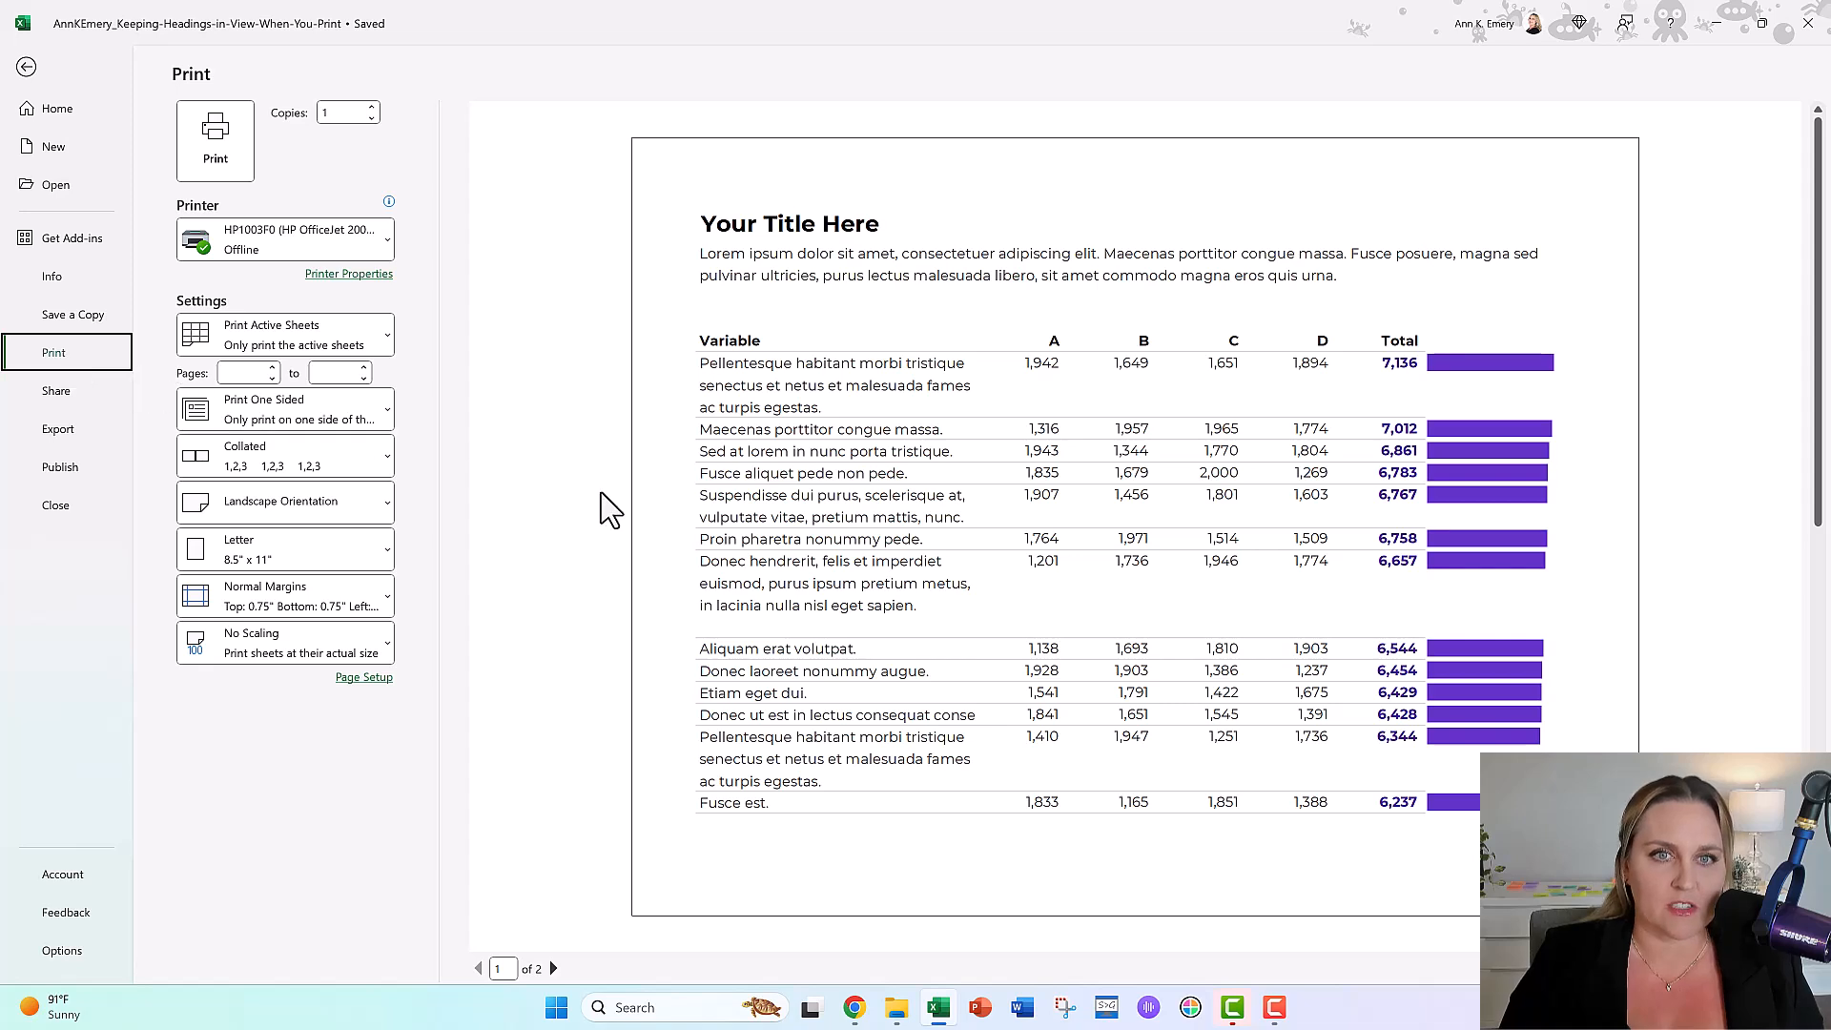
pyautogui.moveTo(862, 574)
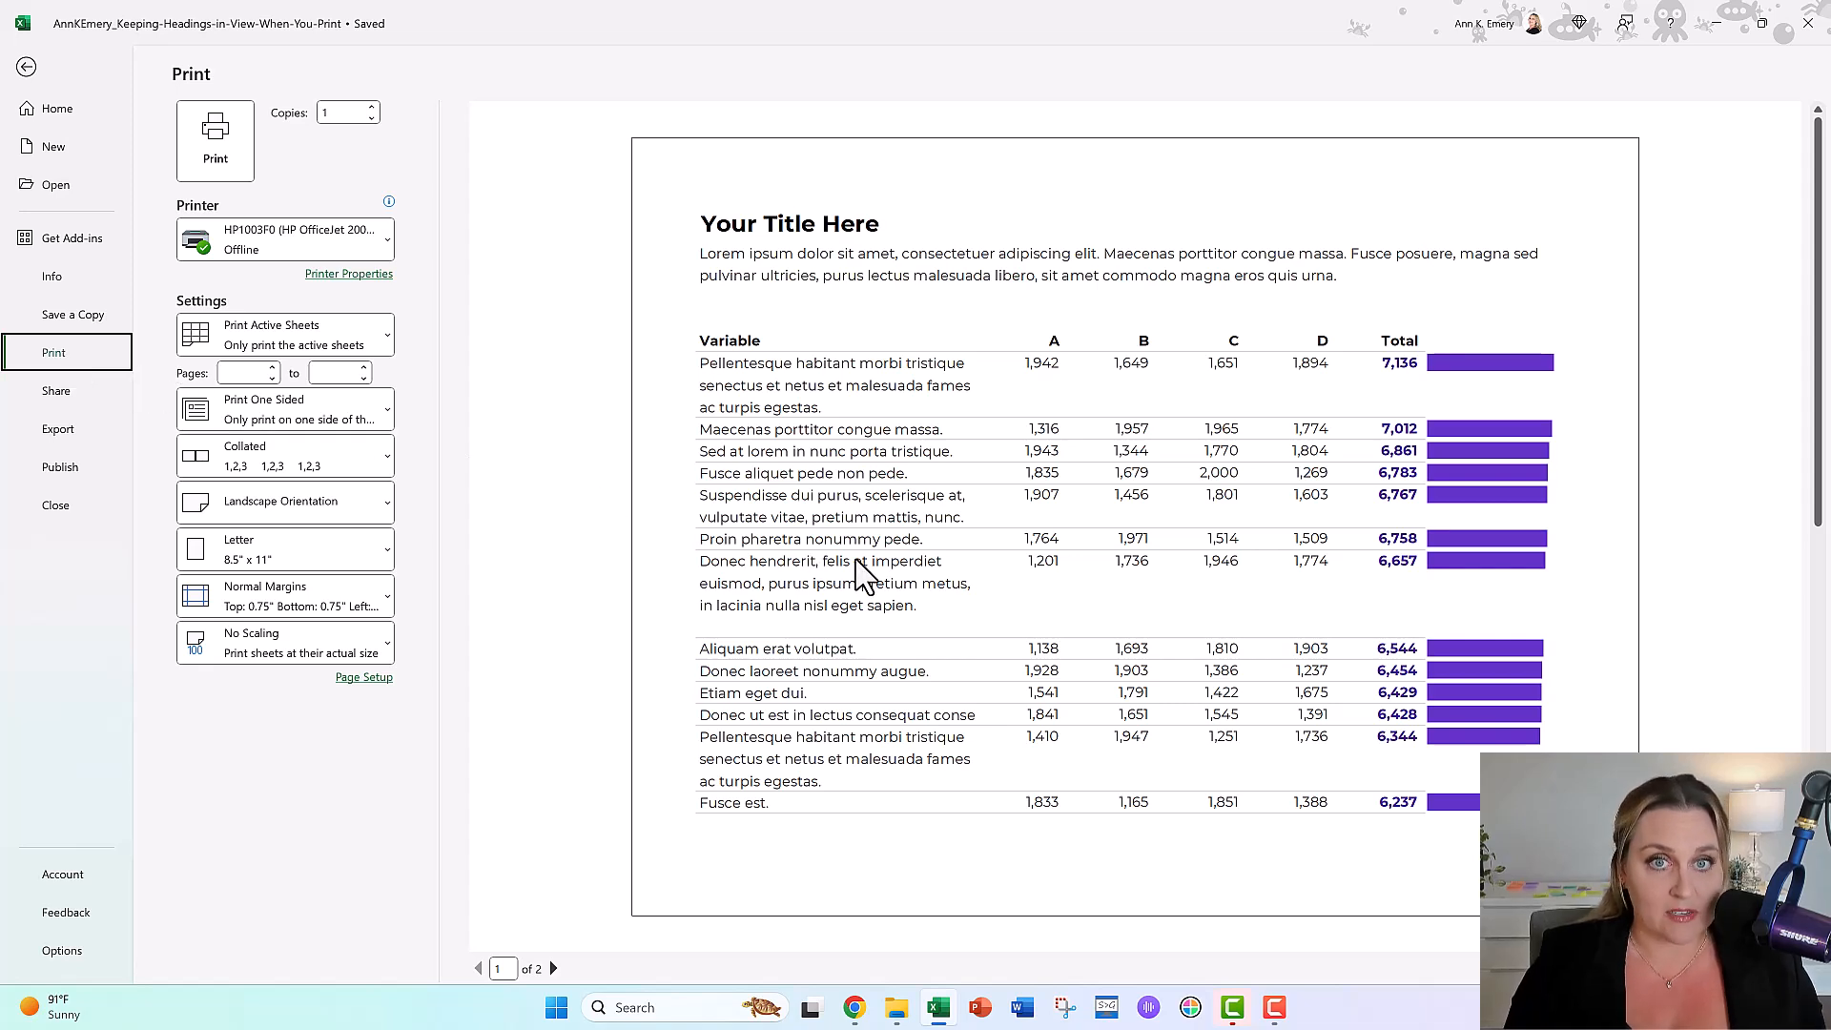
pyautogui.moveTo(715, 414)
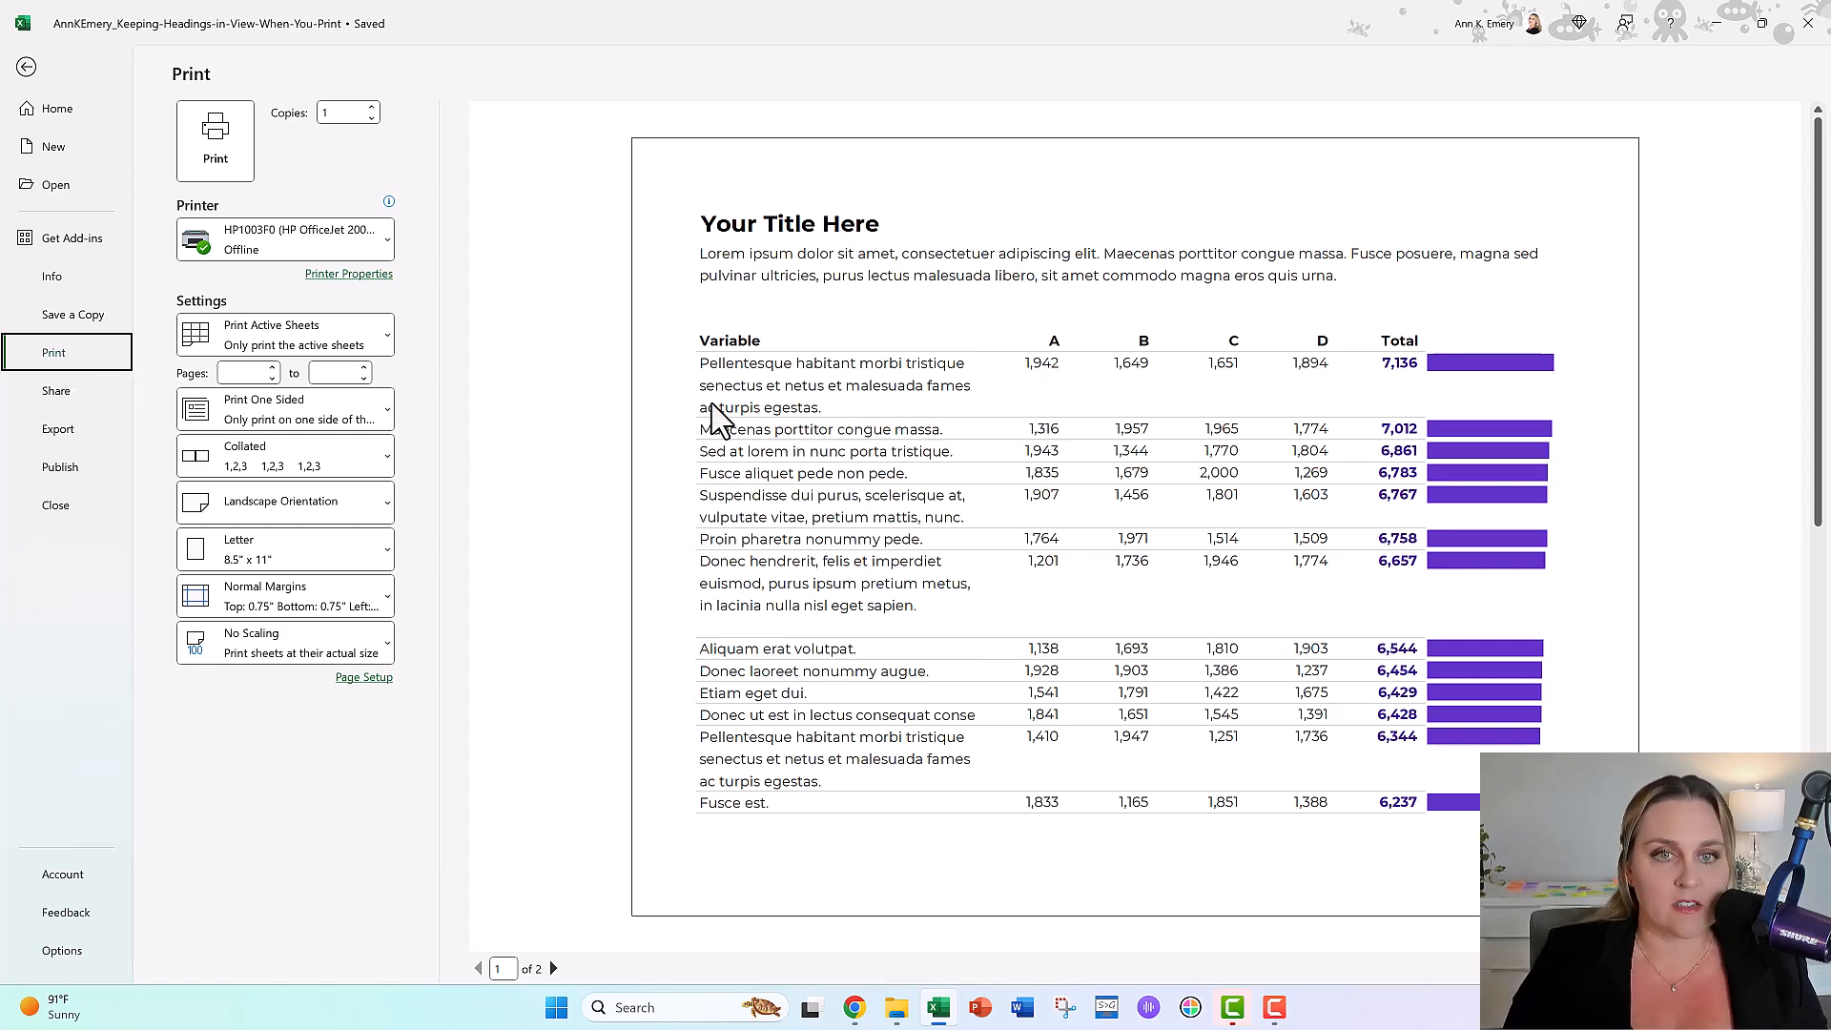
pyautogui.moveTo(1284, 363)
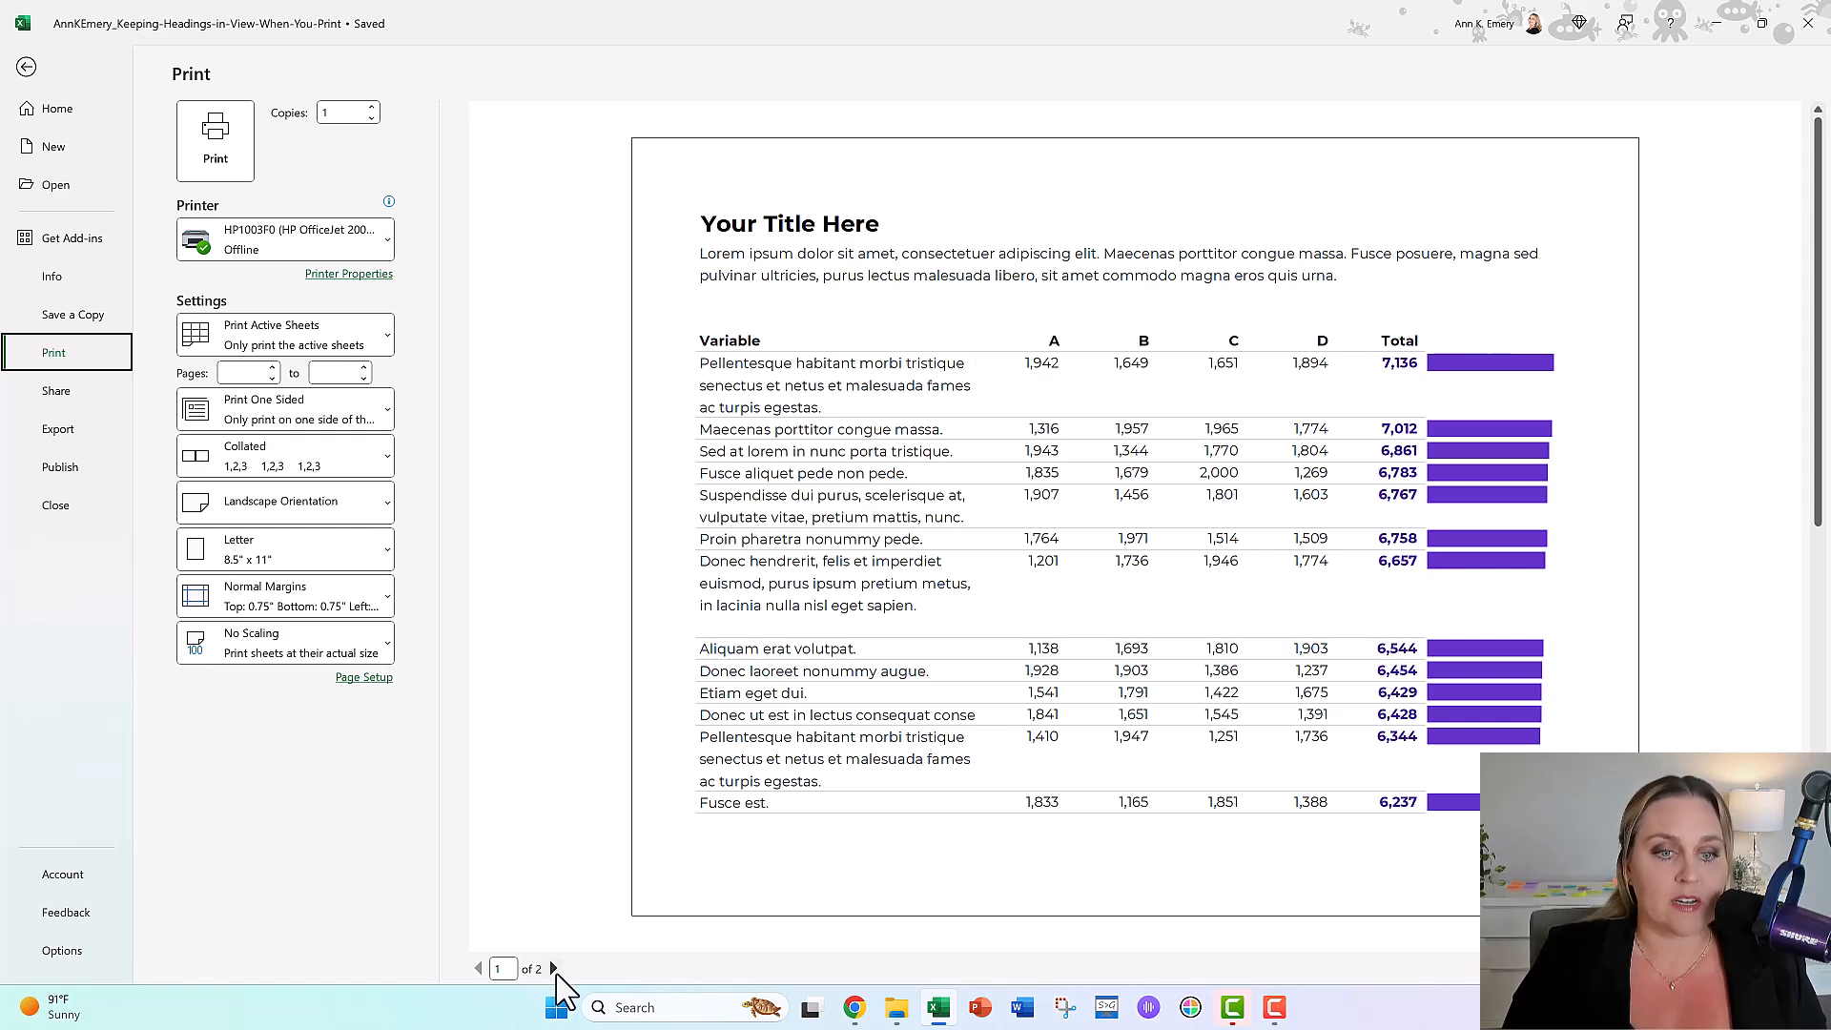
pyautogui.click(551, 969)
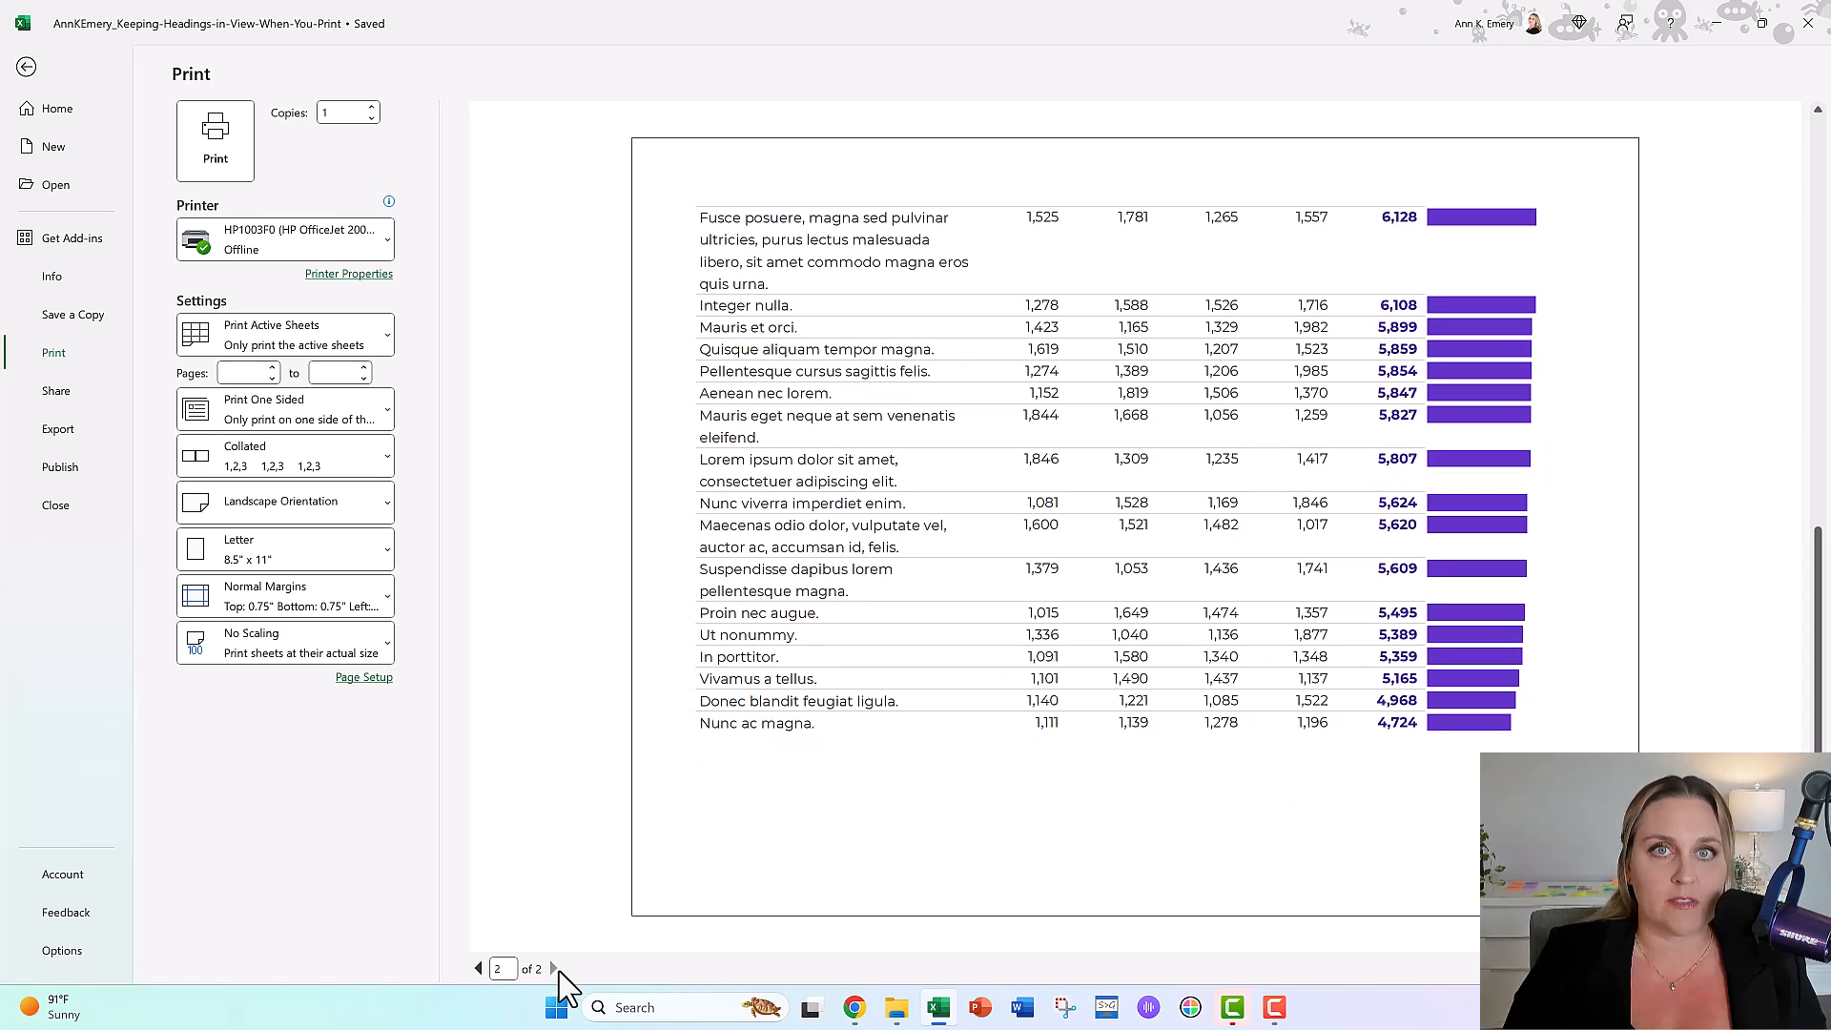
pyautogui.moveTo(946, 221)
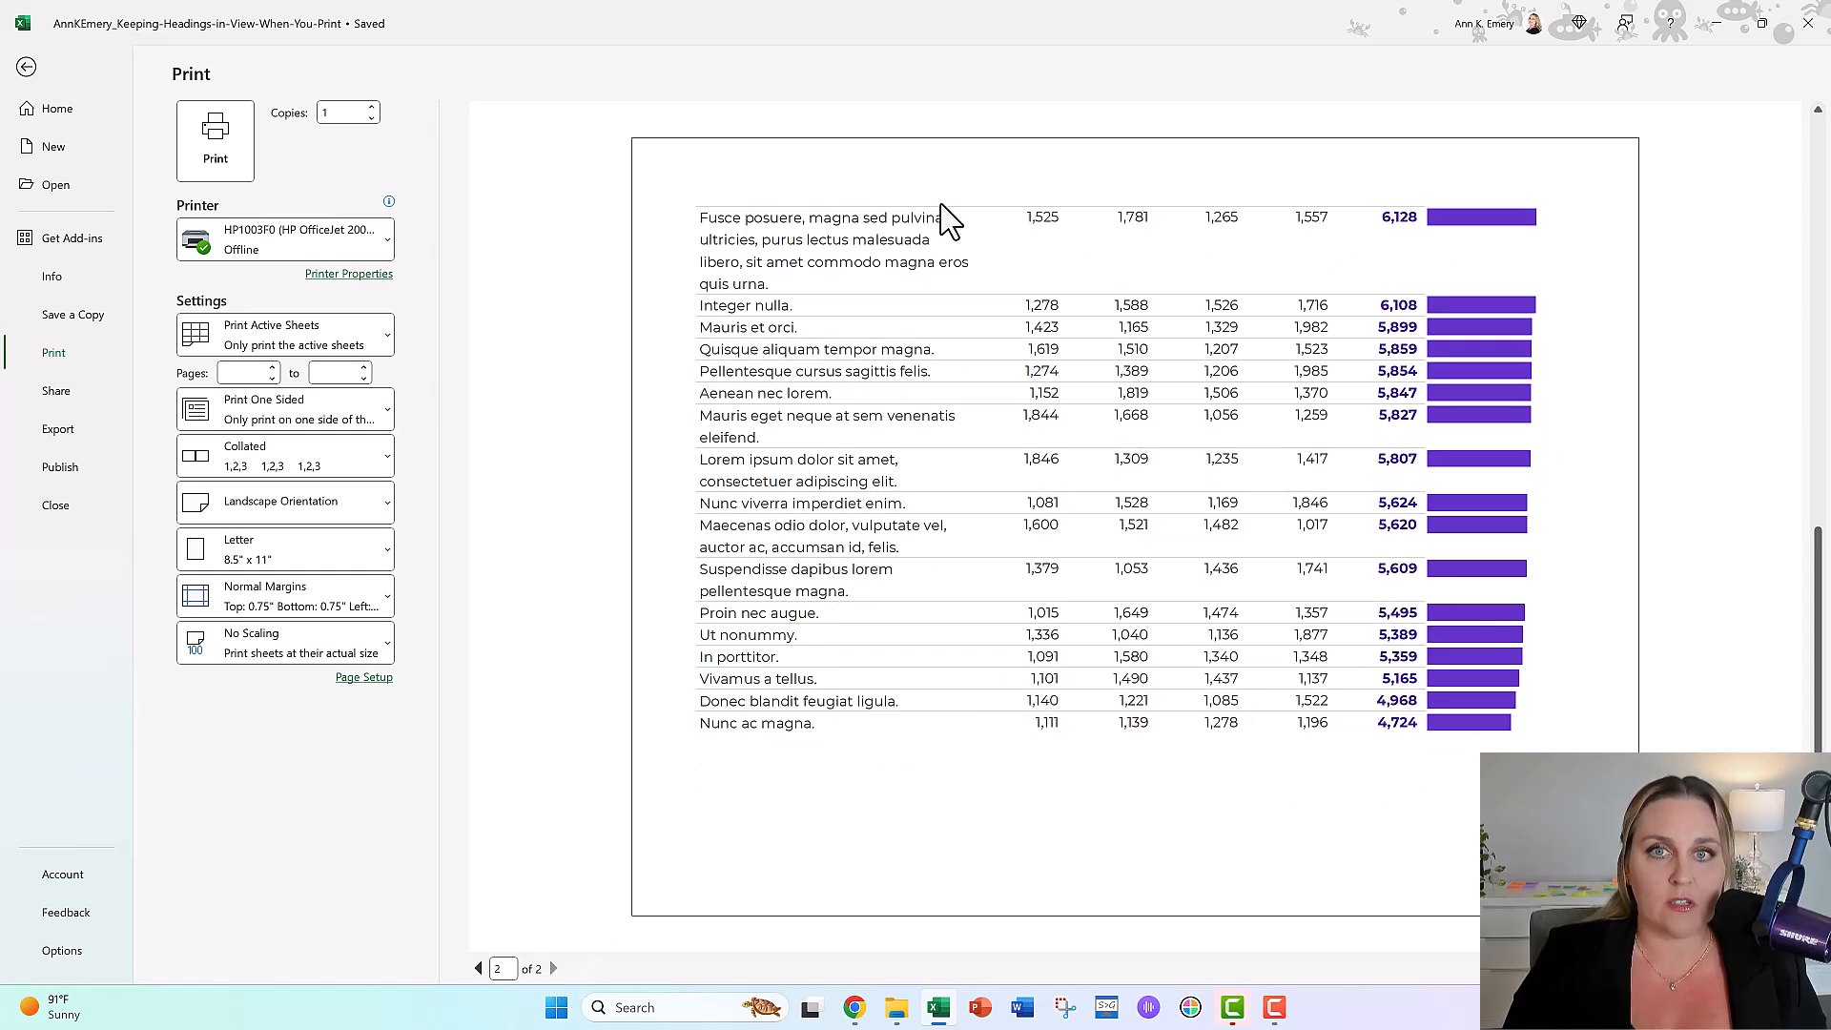
pyautogui.moveTo(679, 221)
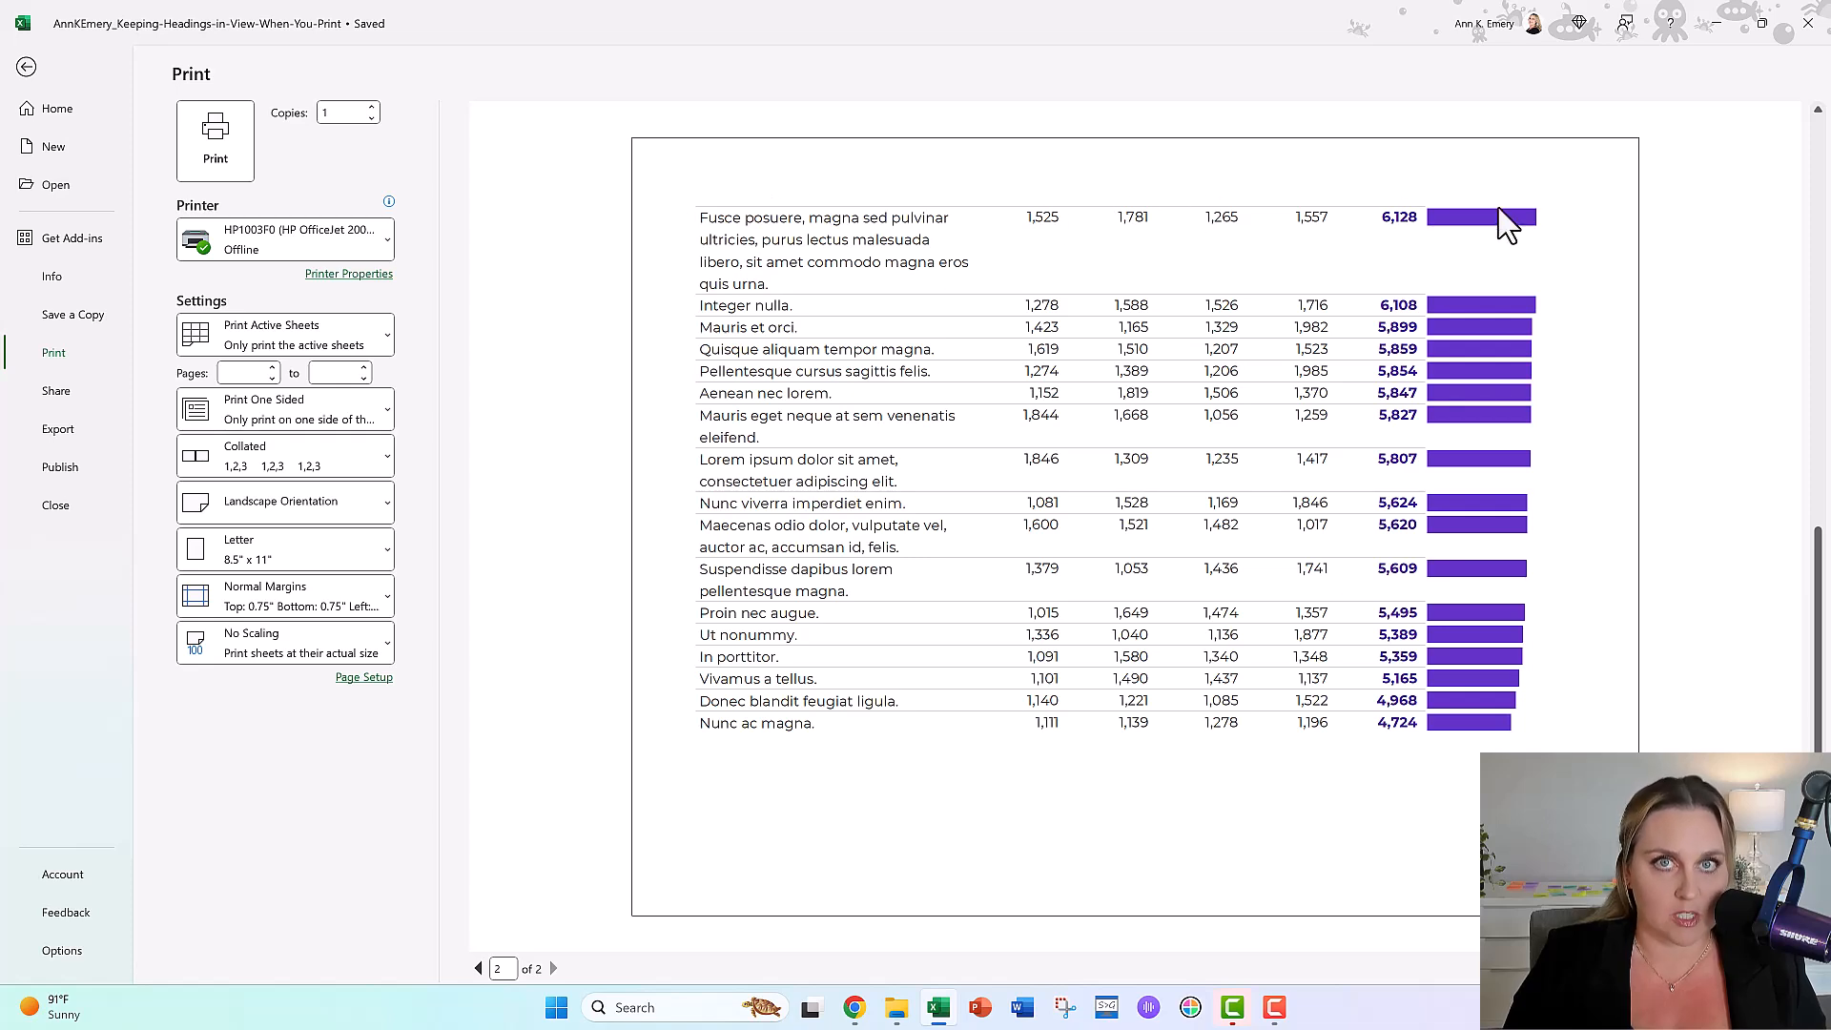
pyautogui.moveTo(1413, 232)
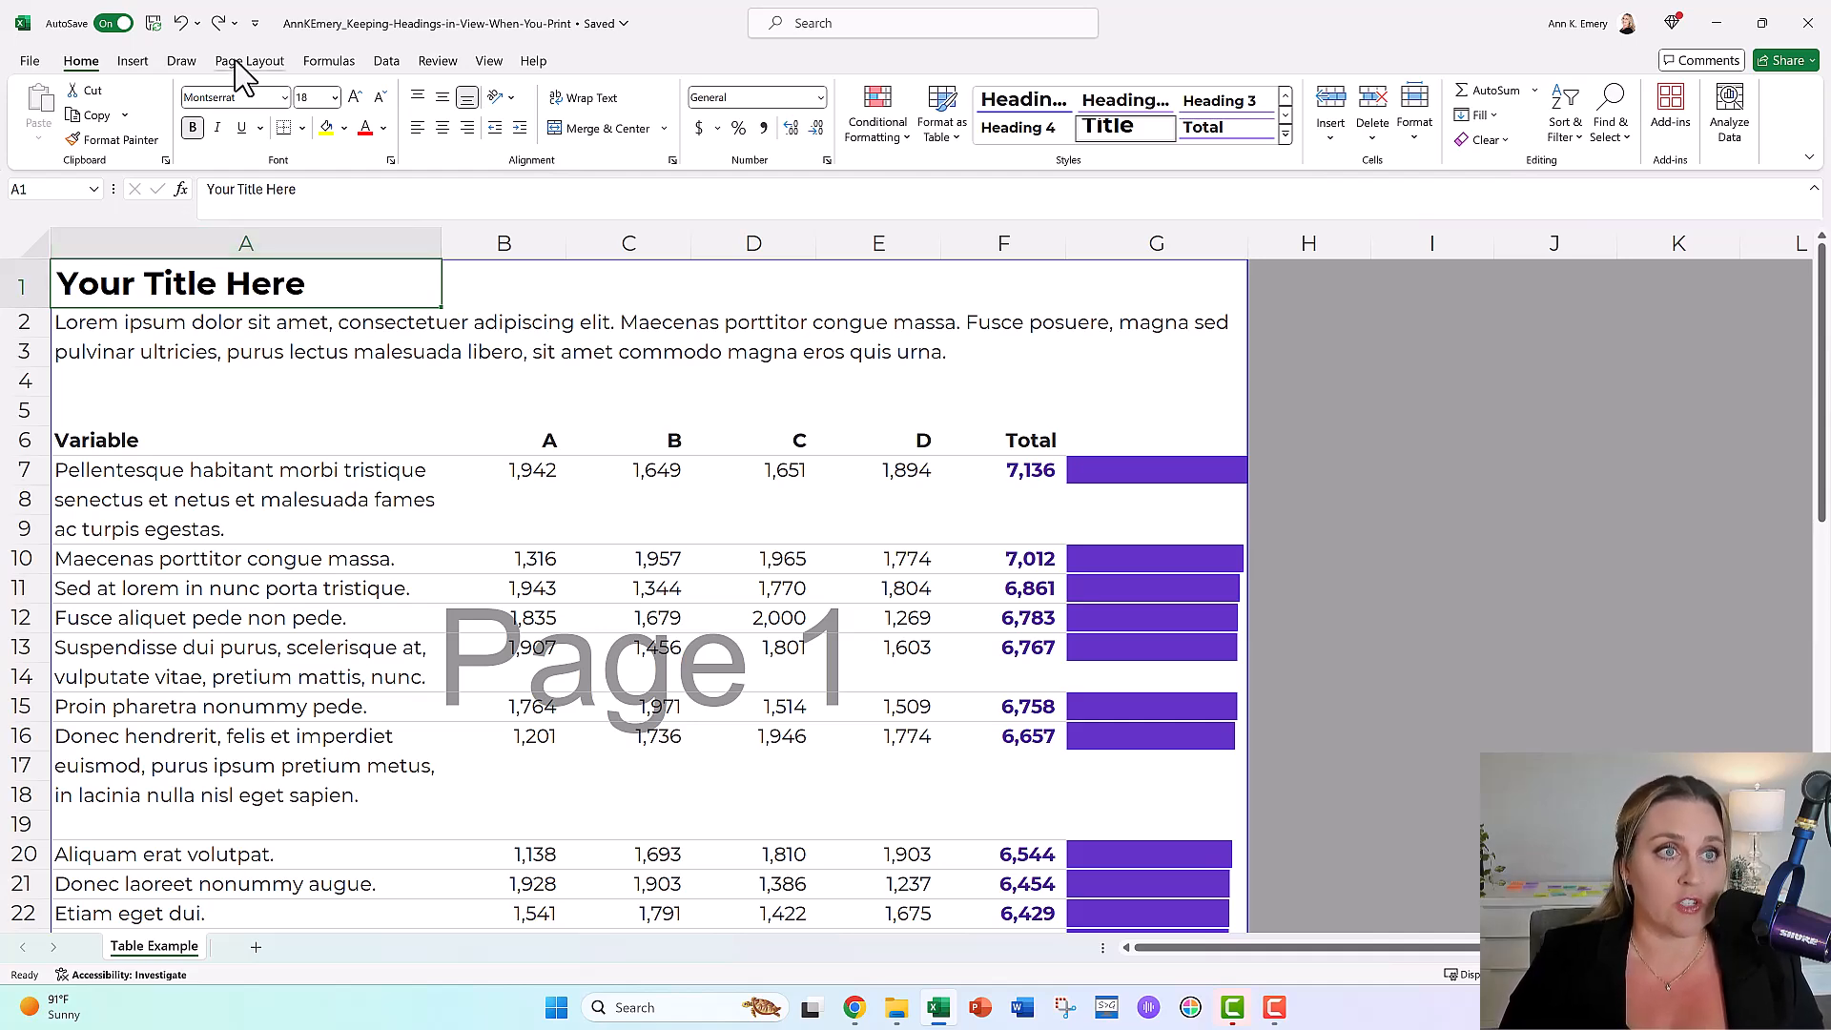
# Bring up Print Titles from Page Layout, reaching the Page Setup Sheet settings
pyautogui.click(248, 61)
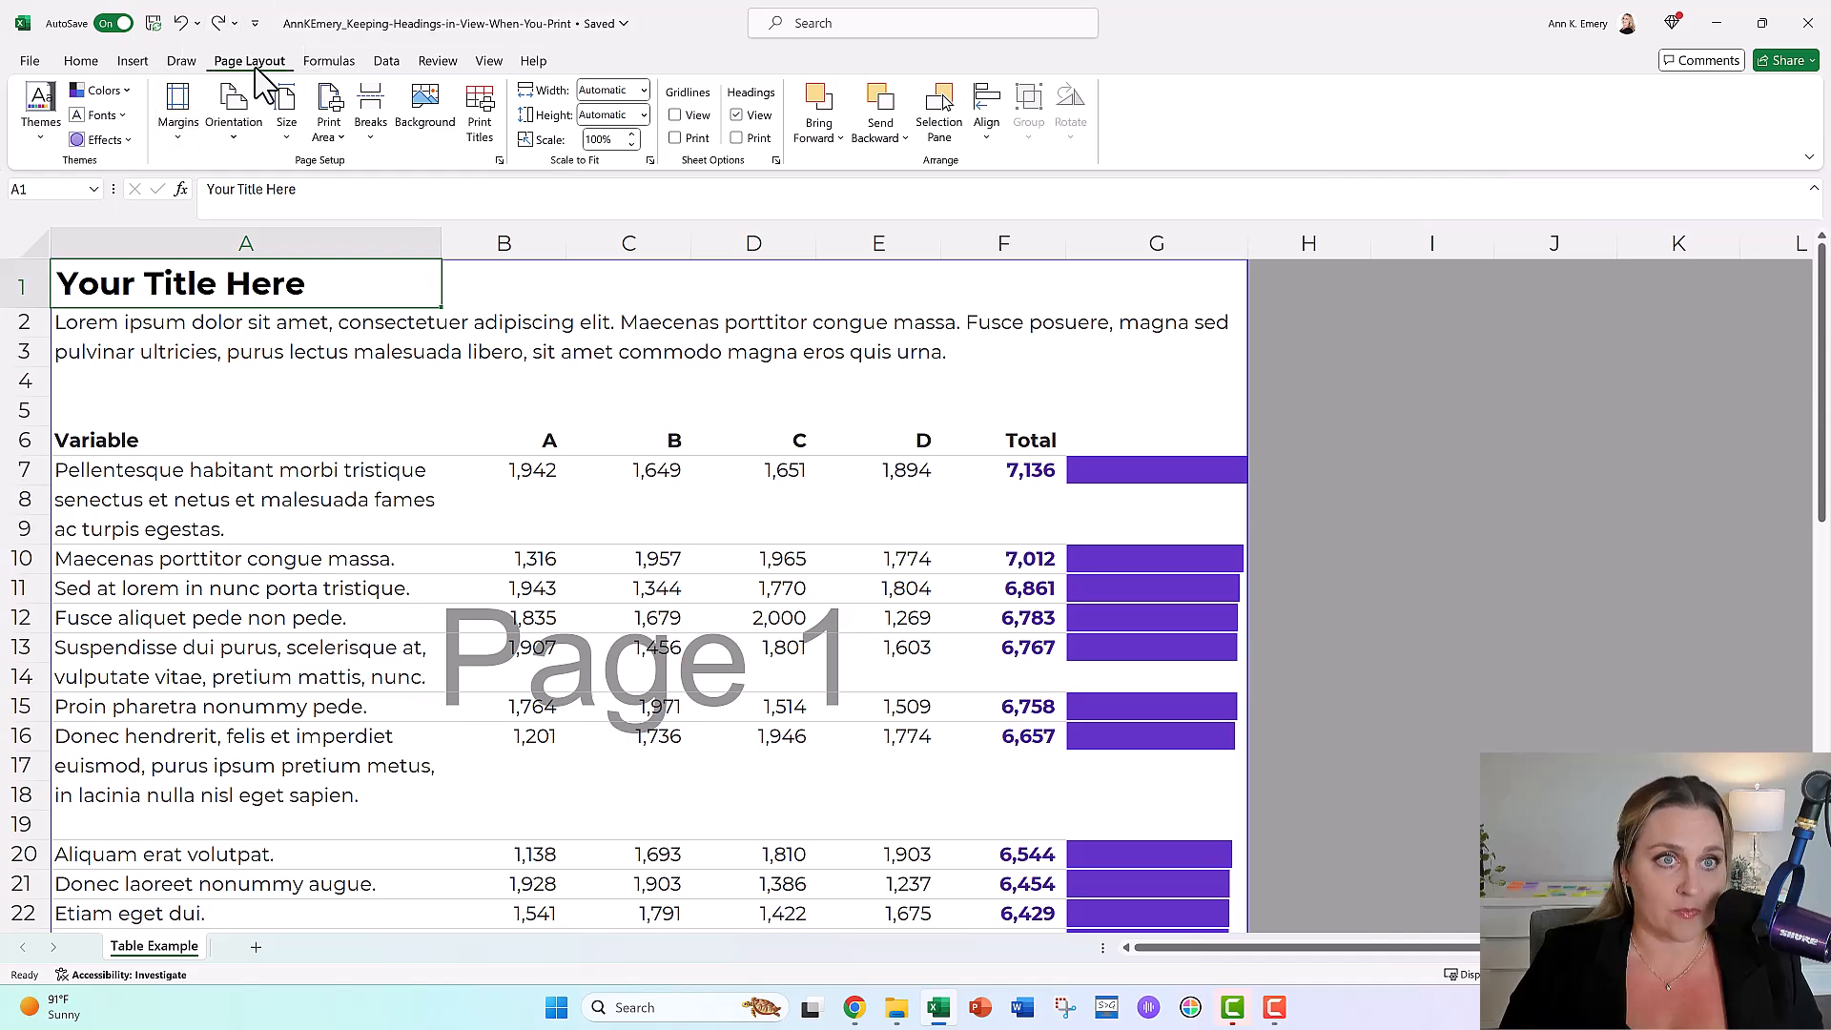
pyautogui.moveTo(479, 105)
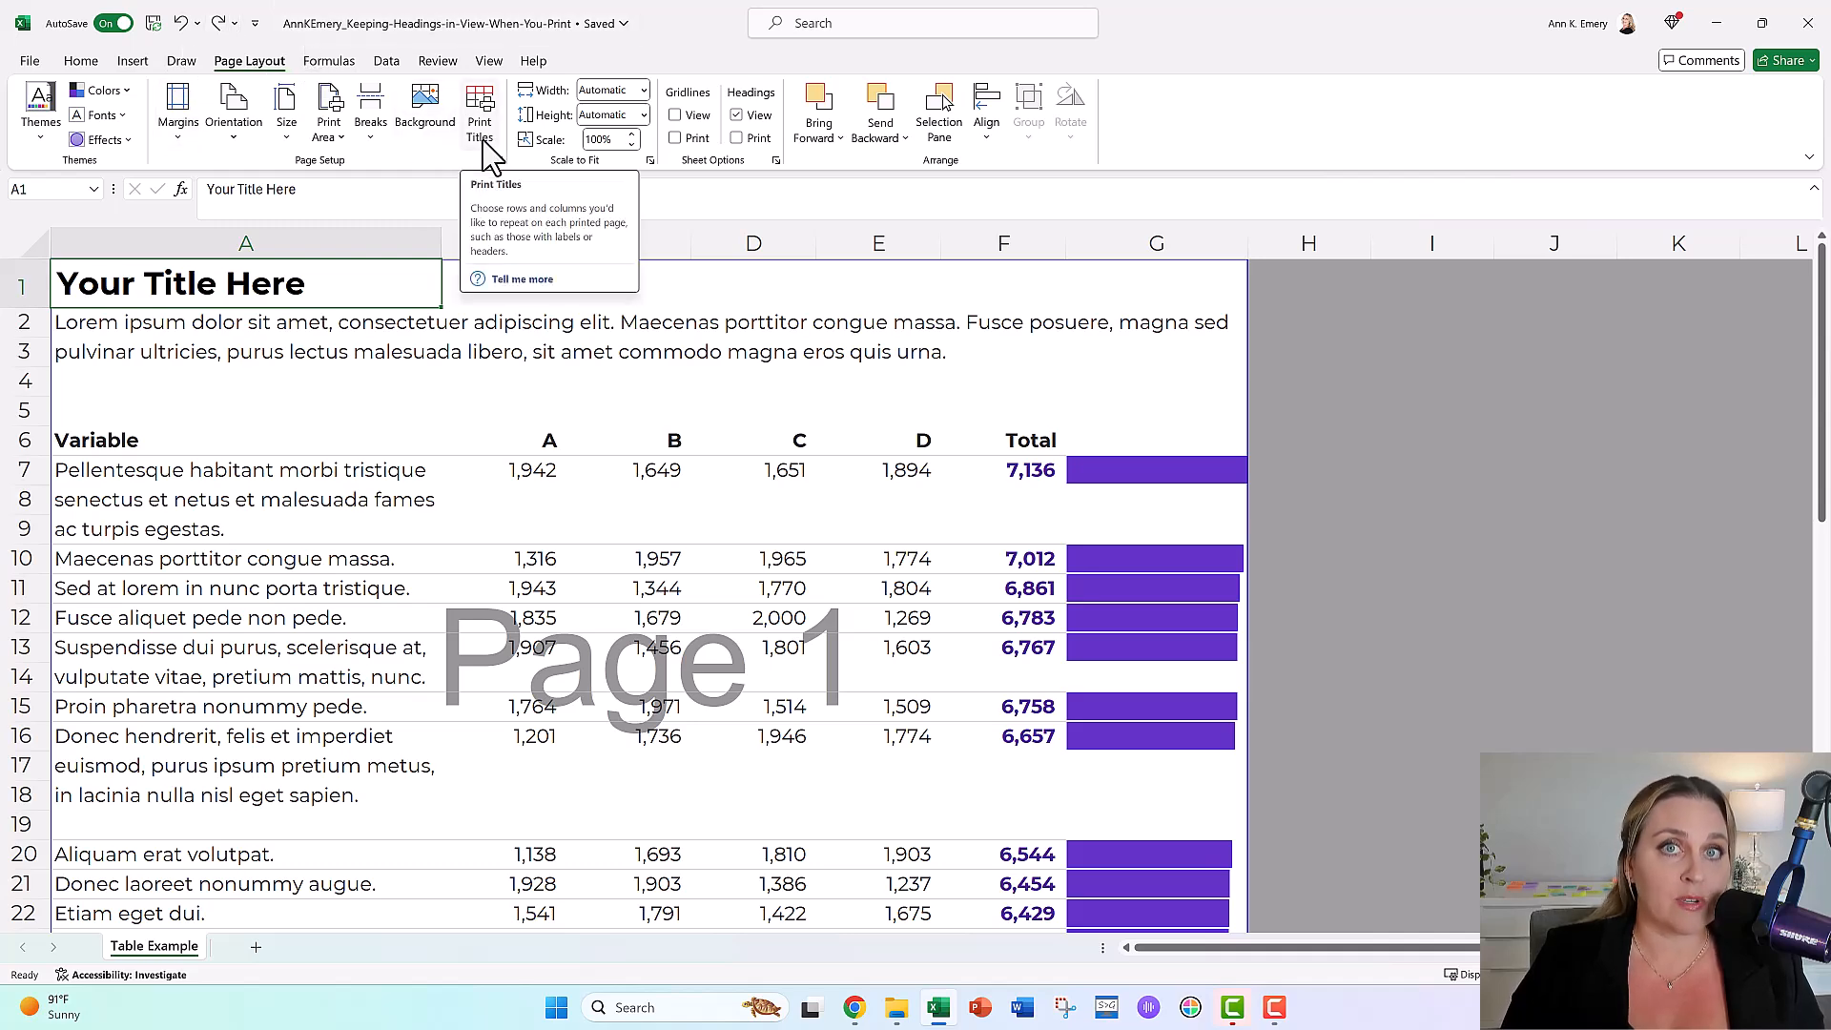
pyautogui.click(478, 111)
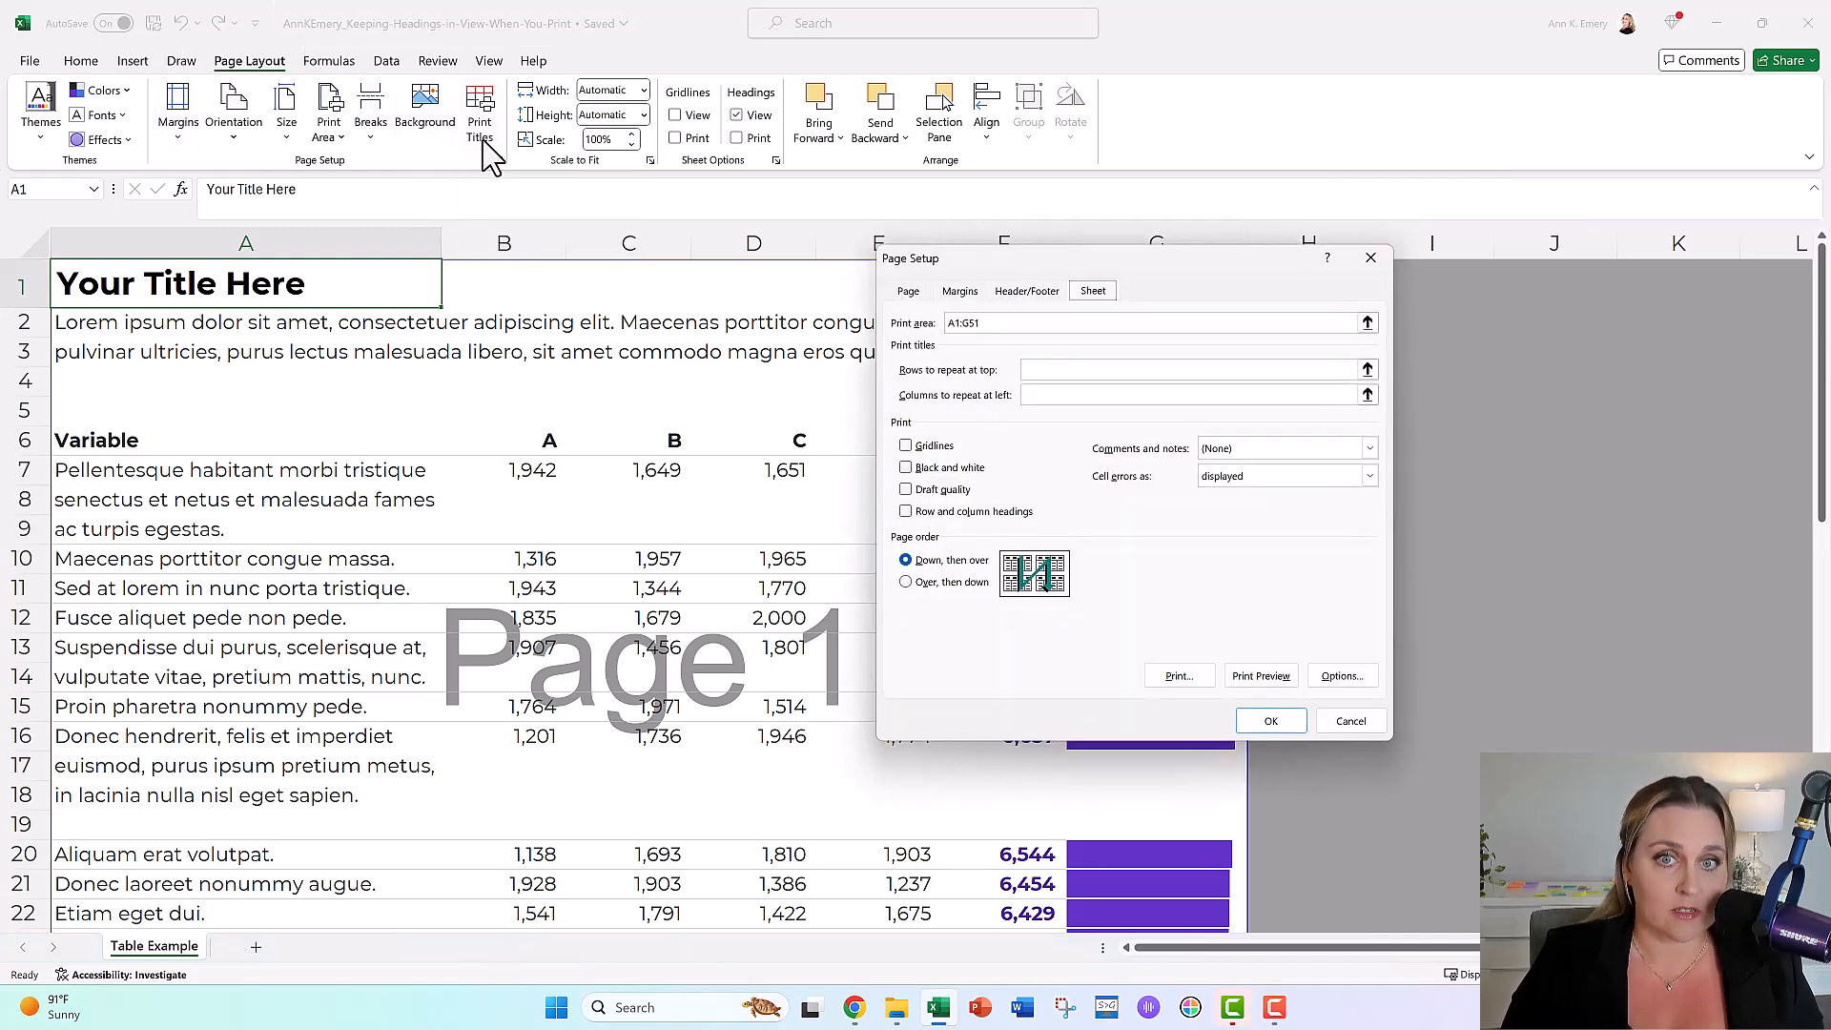
pyautogui.moveTo(973, 389)
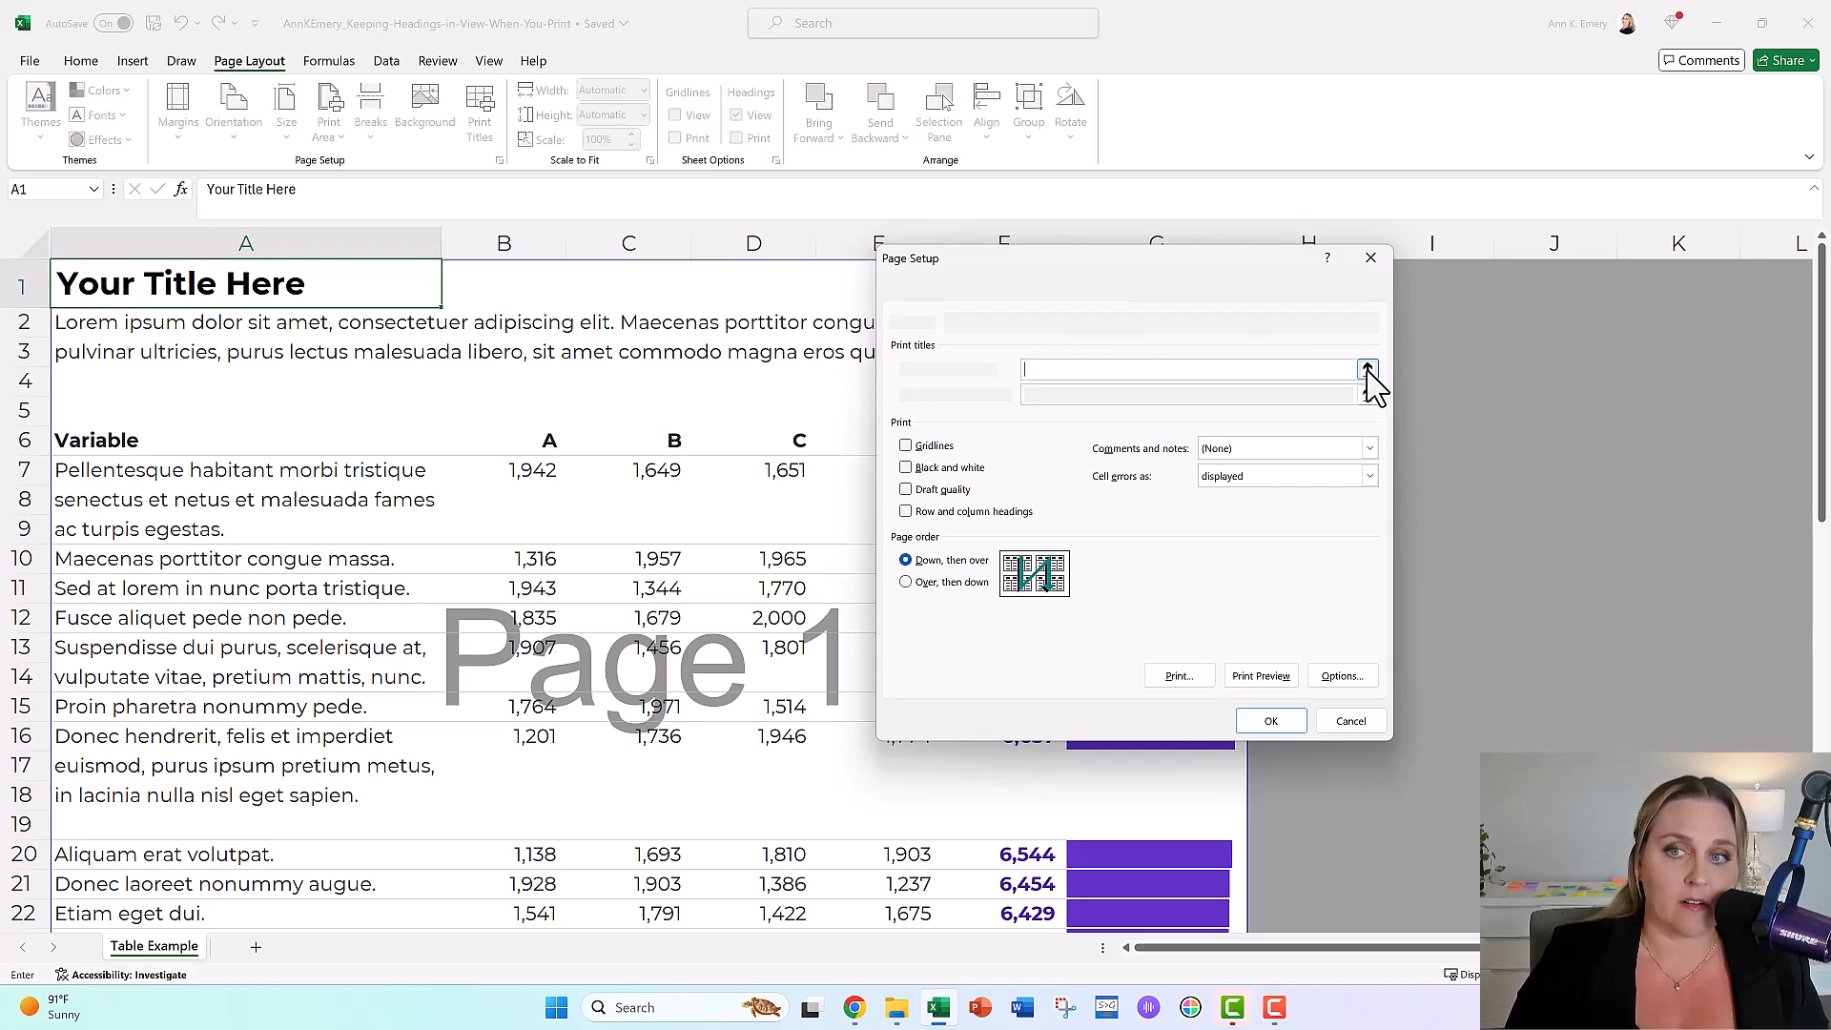
# Set Rows to repeat at top to row 6 ($6:$6), the Variable/A/B/C/D/Total header row
pyautogui.click(1368, 372)
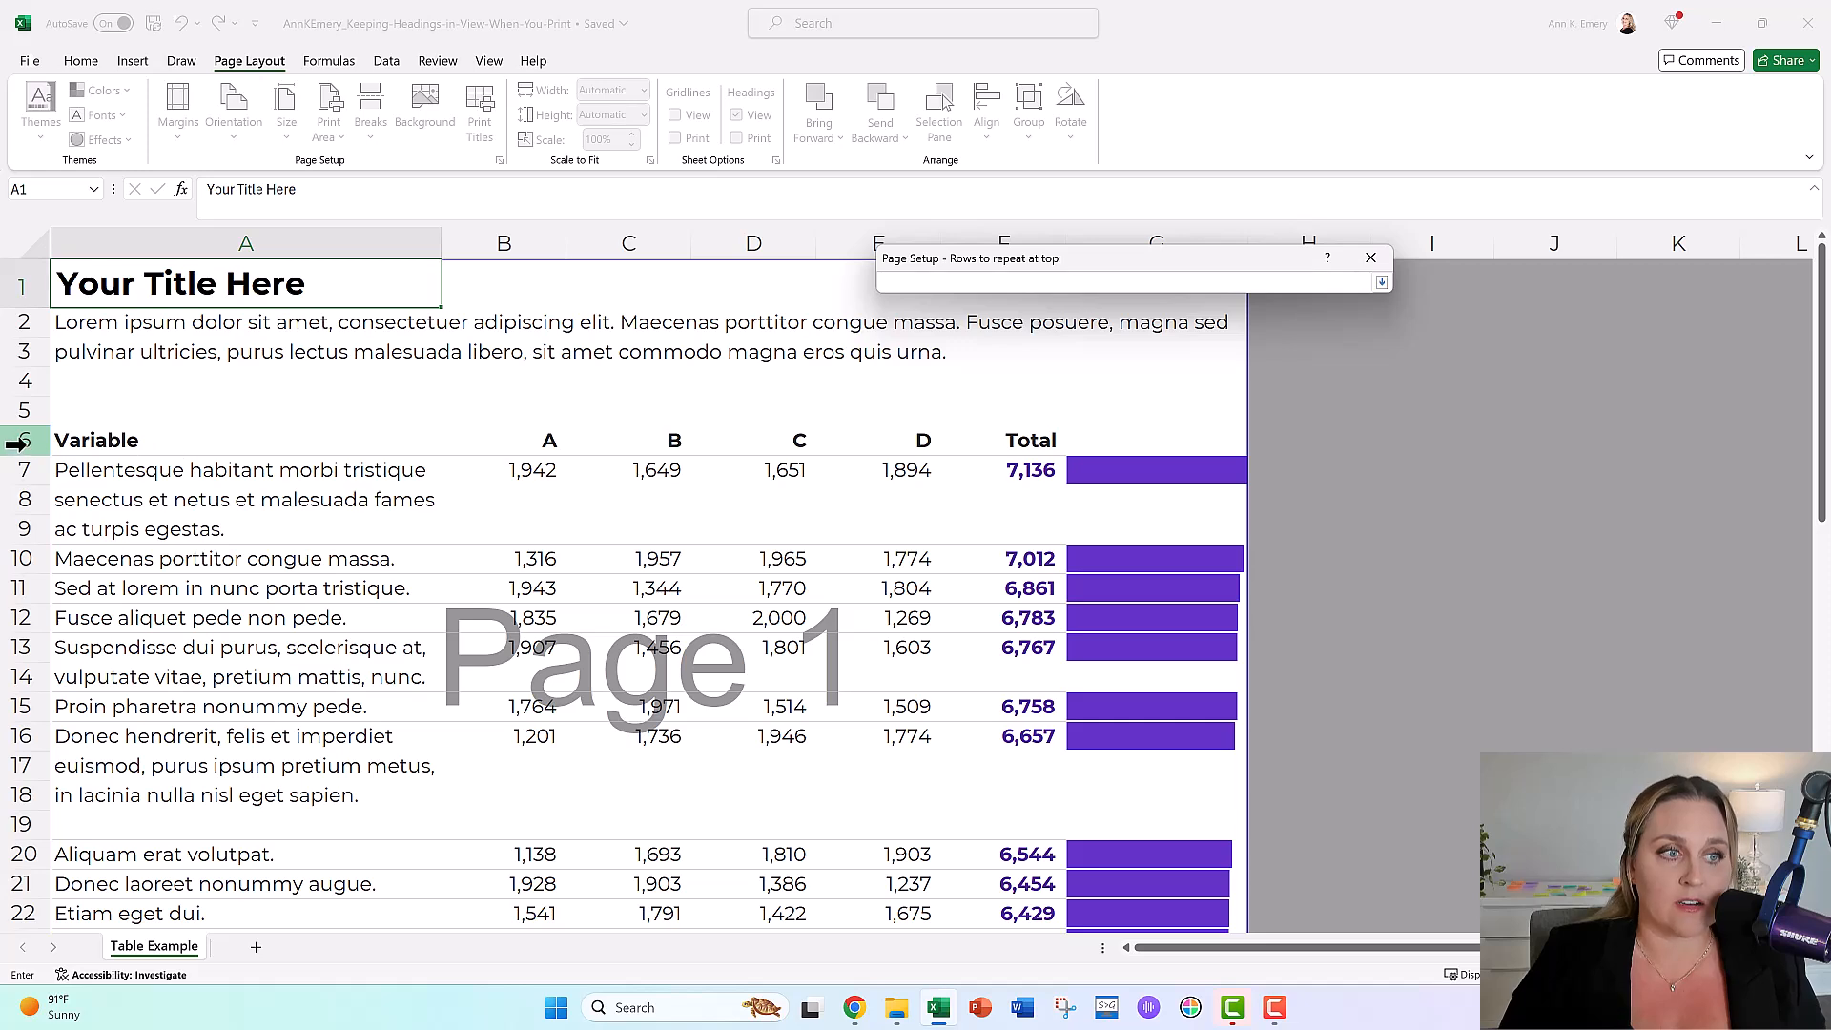
pyautogui.click(21, 441)
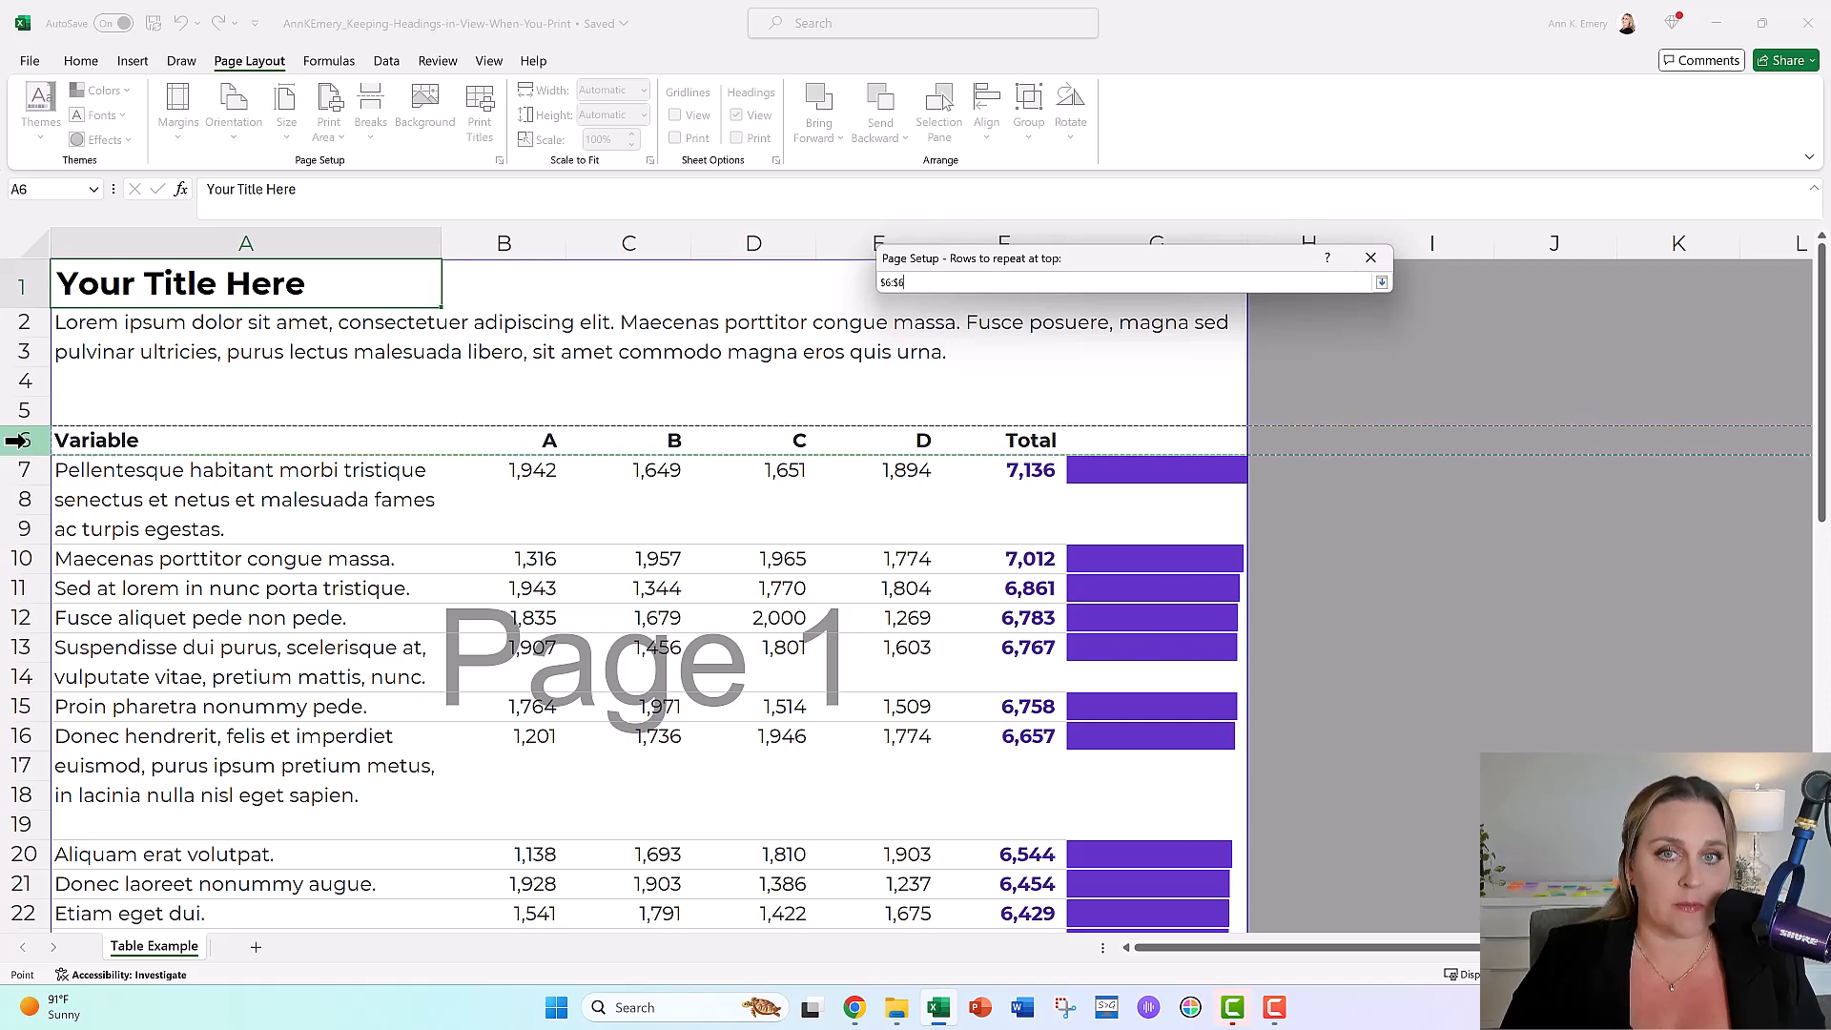
pyautogui.moveTo(17, 440); pyautogui.dragTo(17, 284)
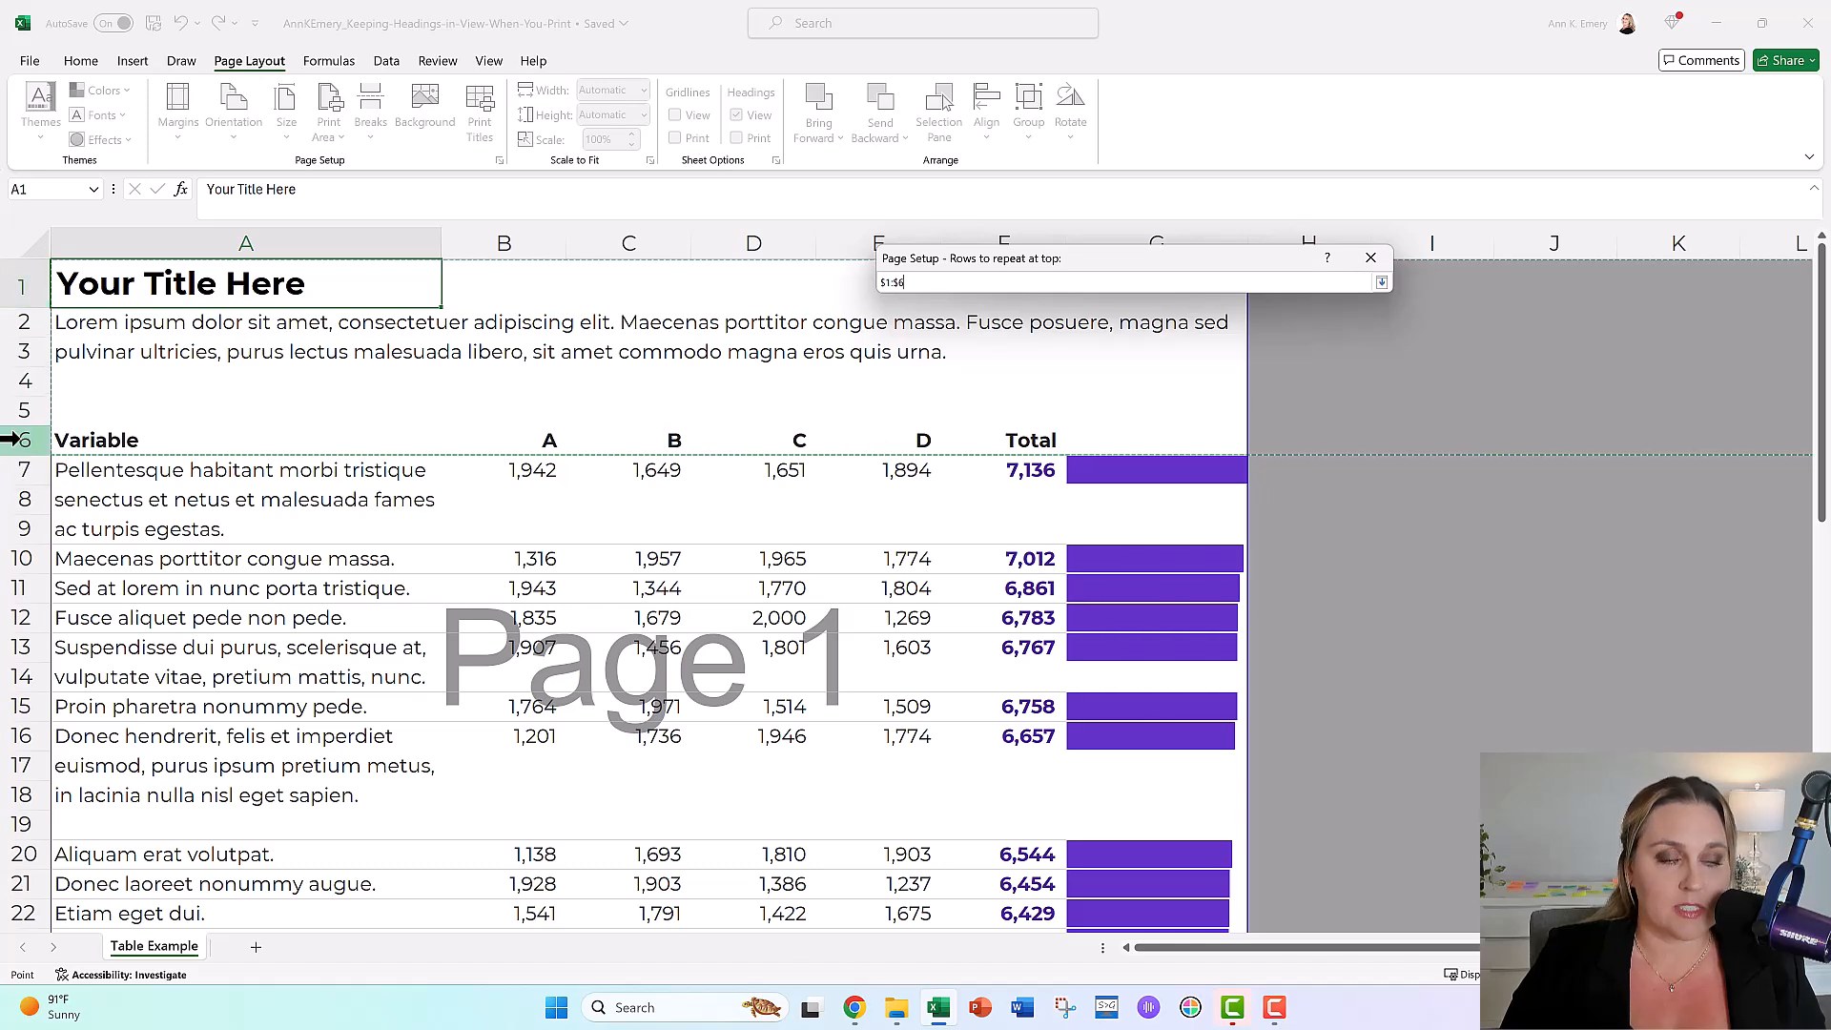
pyautogui.click(21, 440)
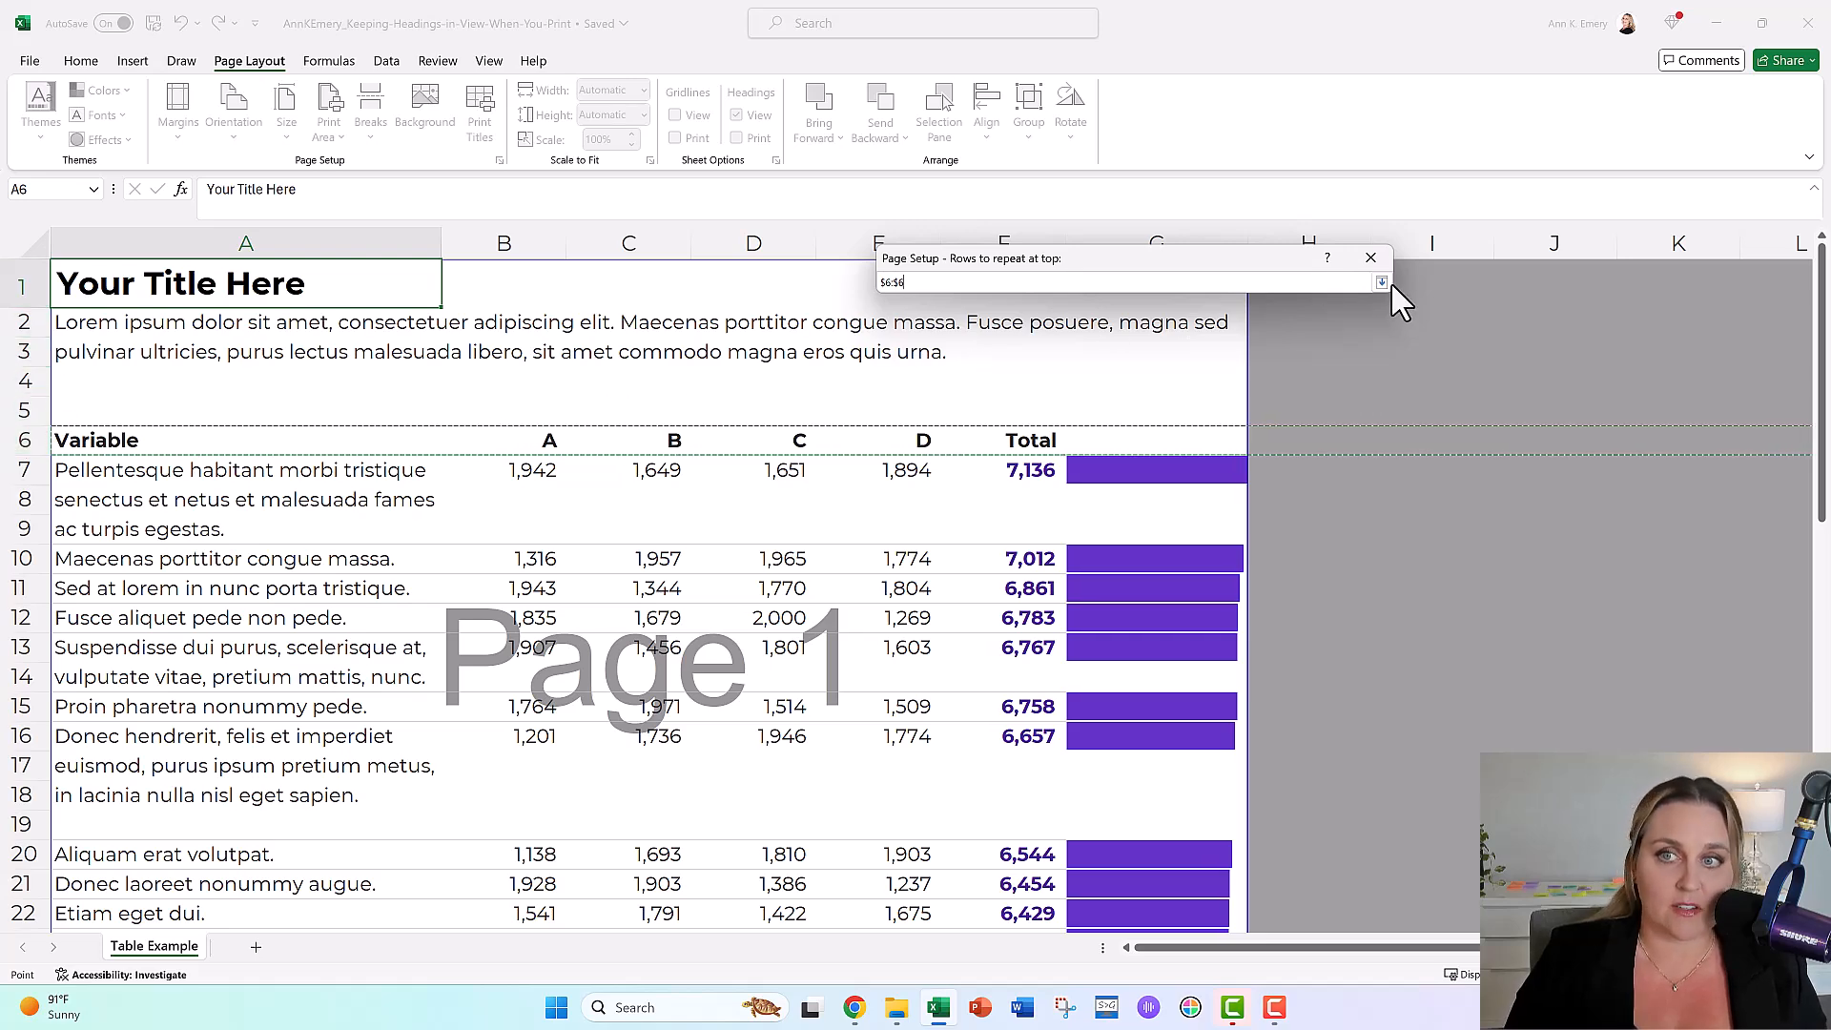
pyautogui.click(1381, 282)
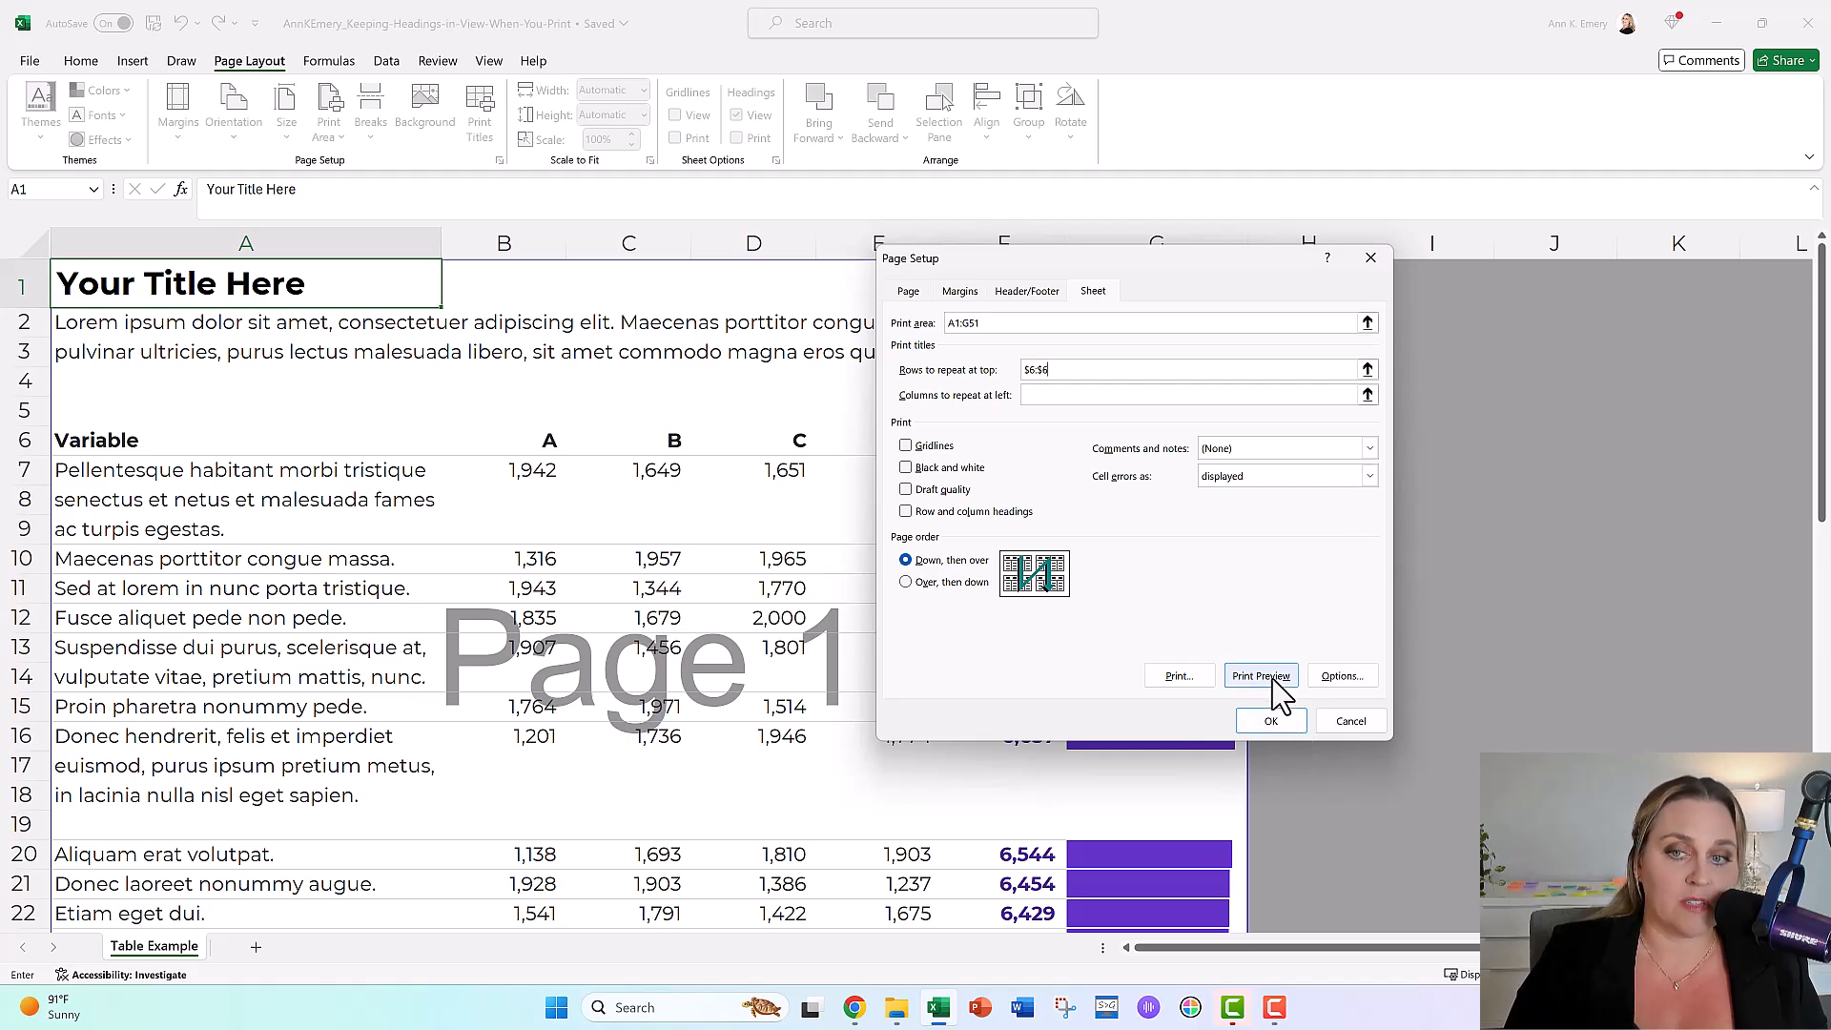
# Print preview page 2 now shows the repeated header row, then return to page 1
pyautogui.click(1261, 676)
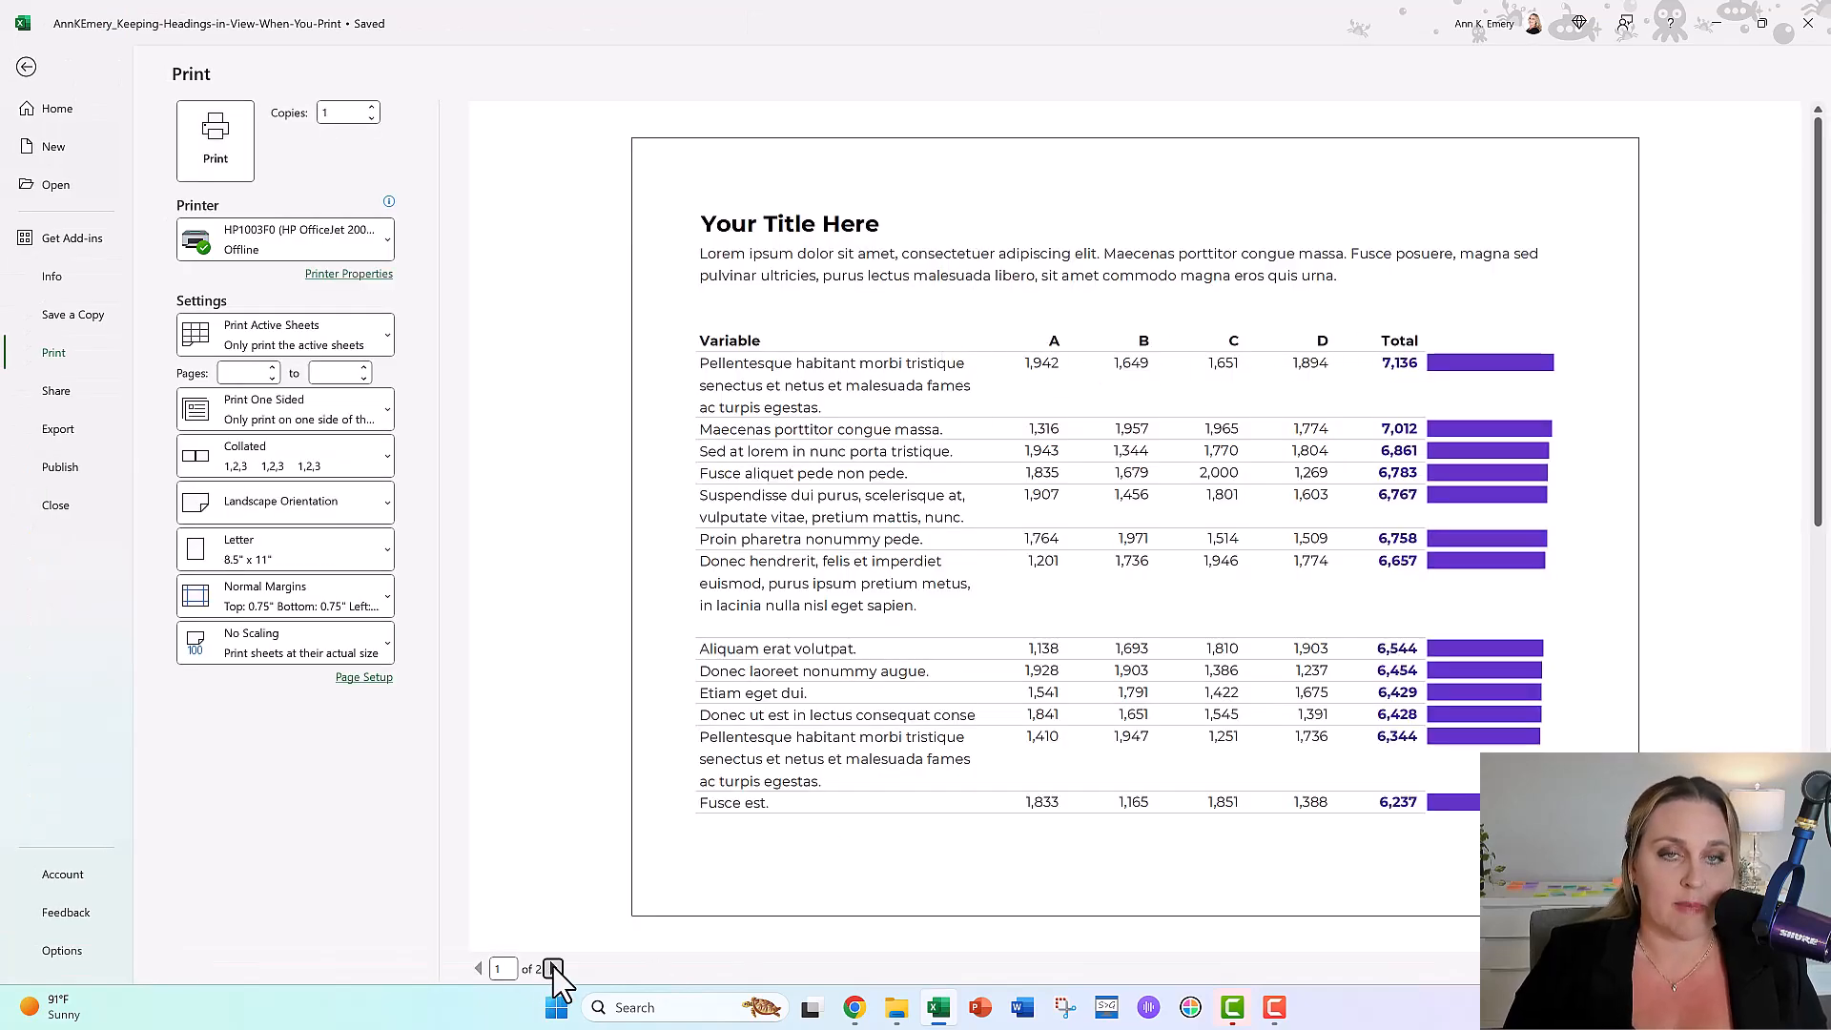
pyautogui.click(553, 969)
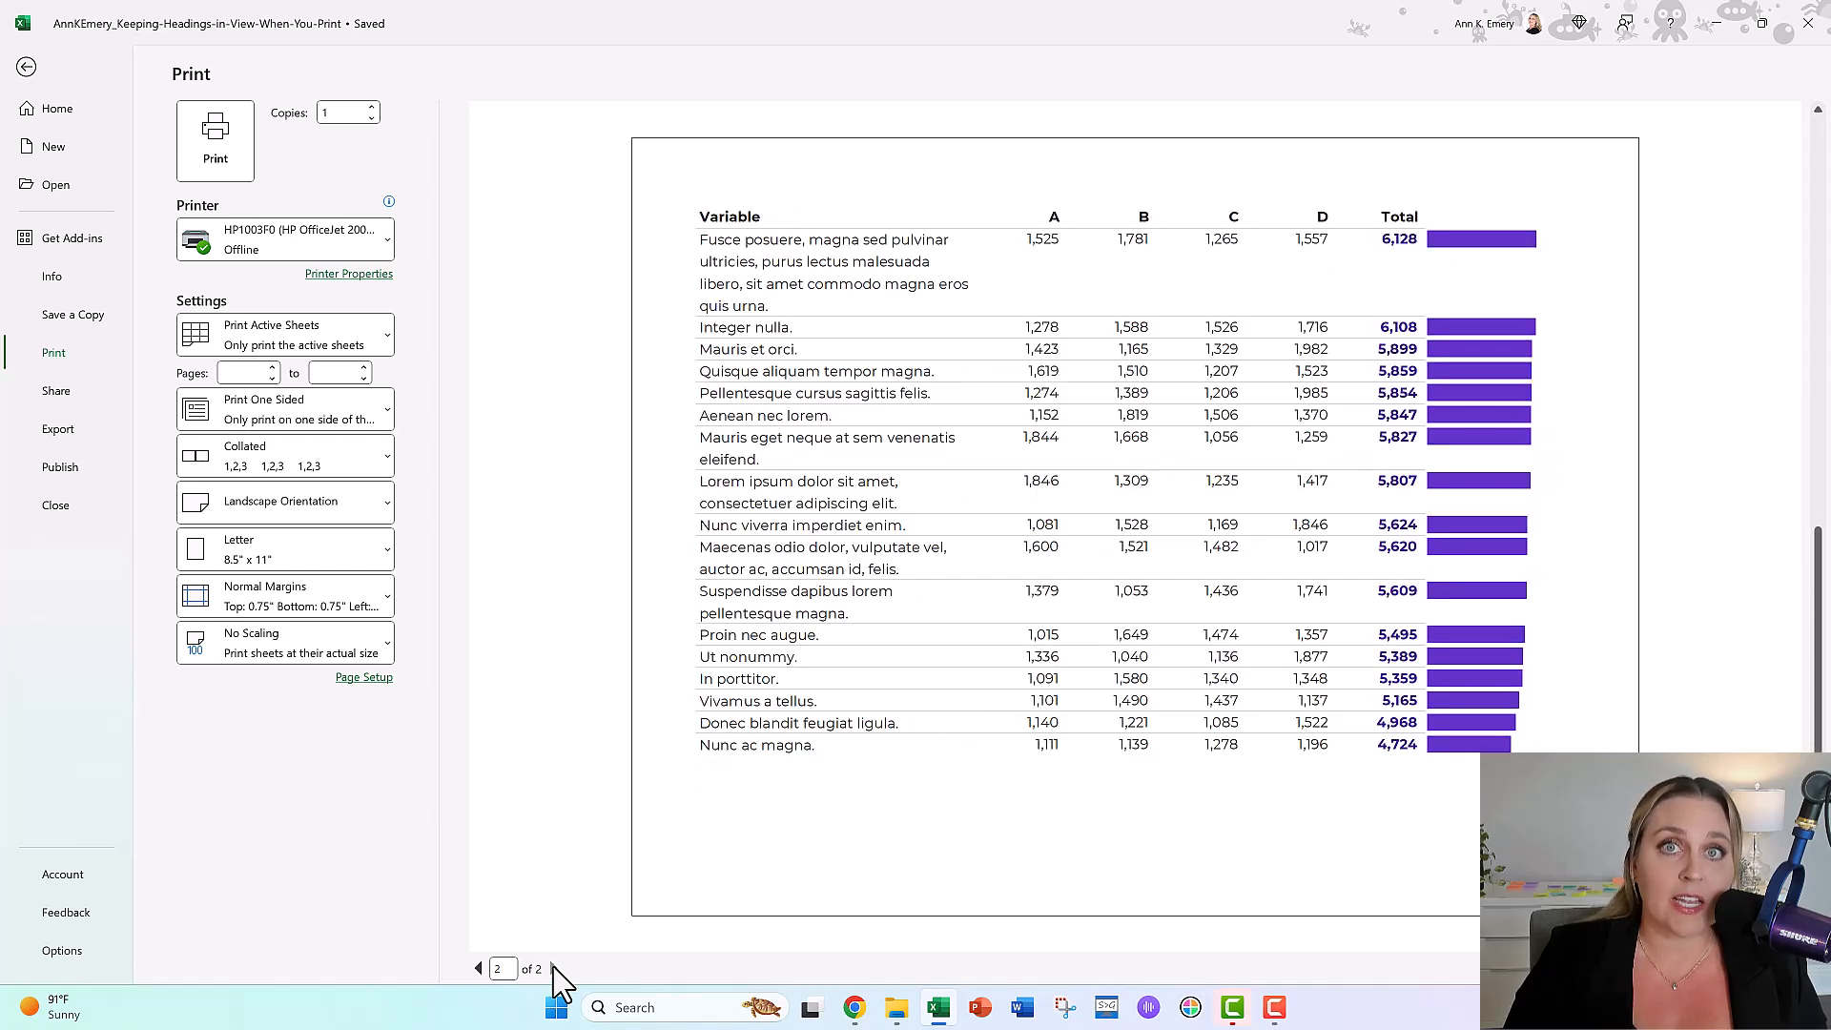
pyautogui.click(477, 969)
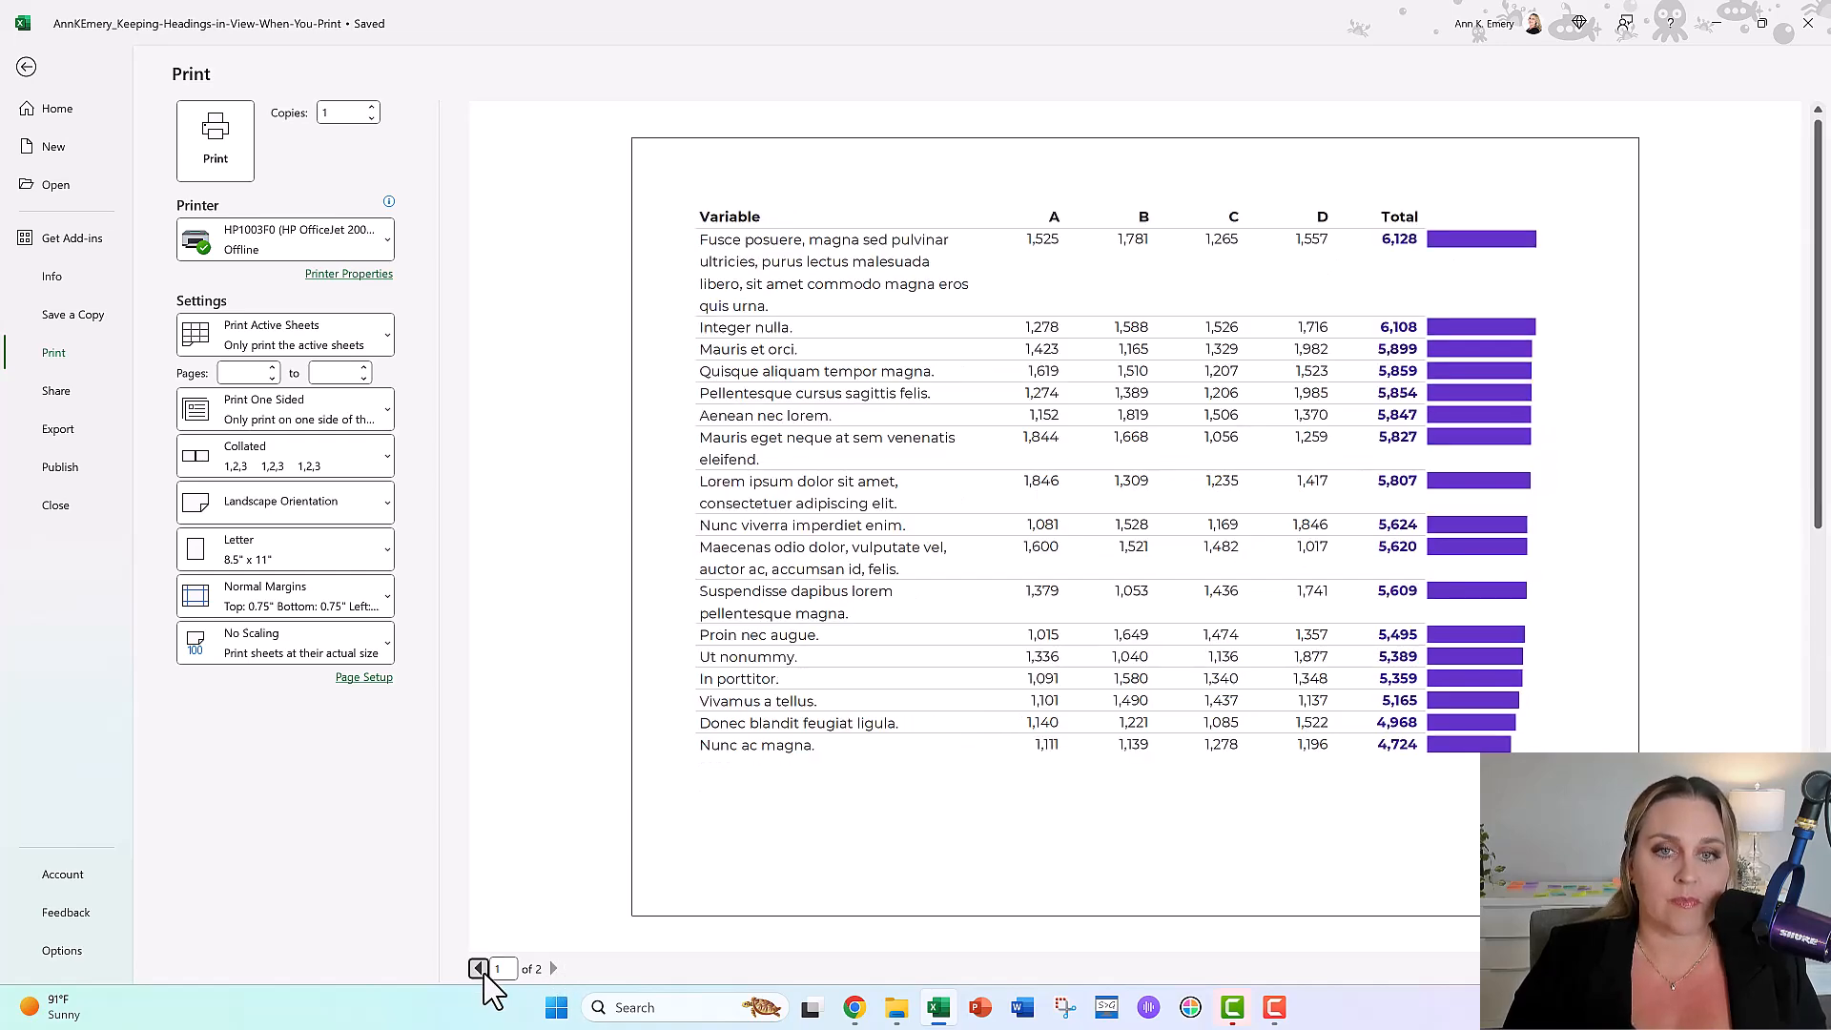
pyautogui.click(477, 969)
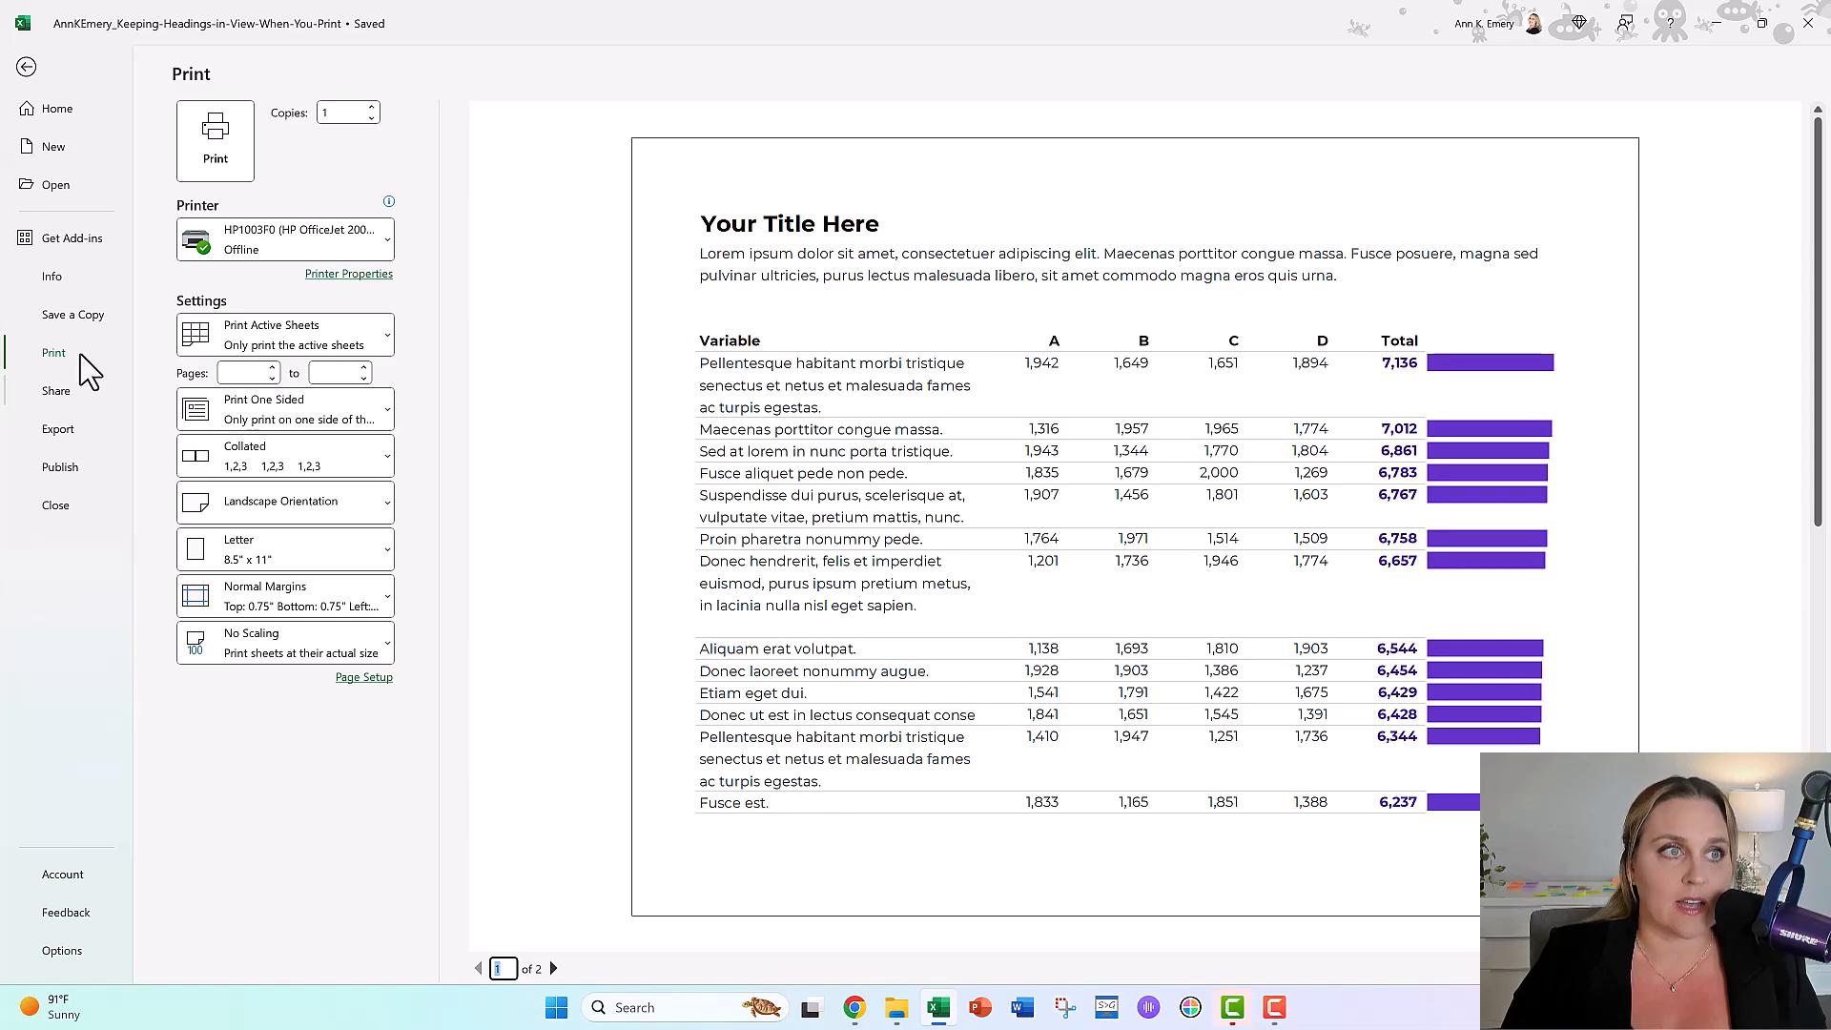